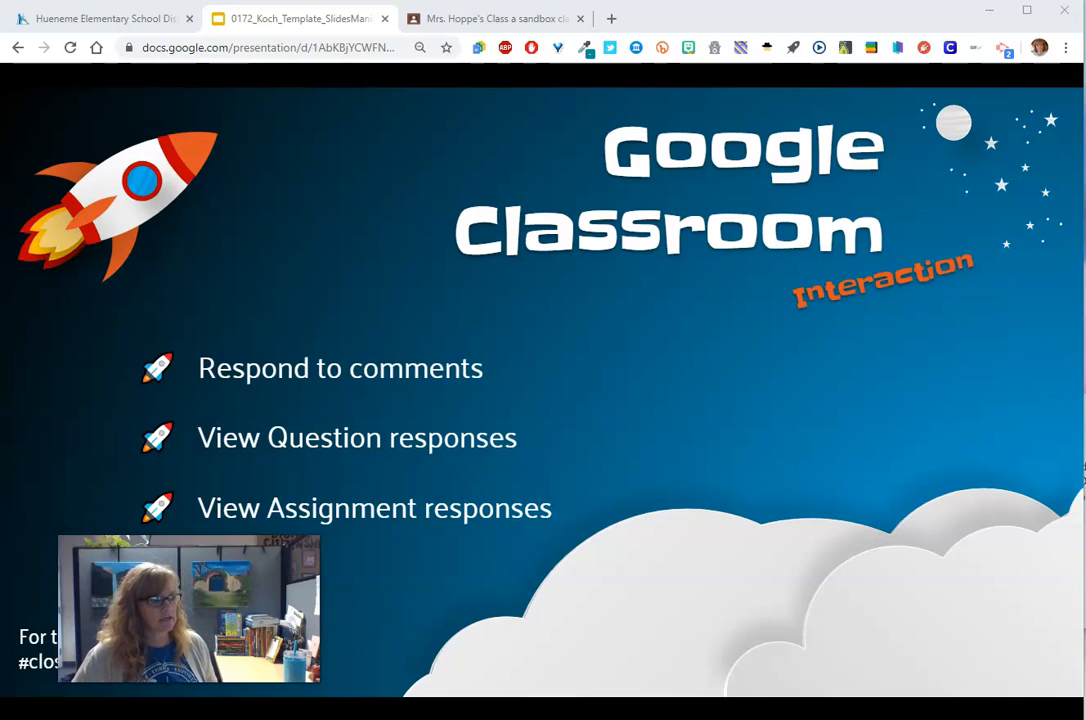
pyautogui.moveTo(150, 352)
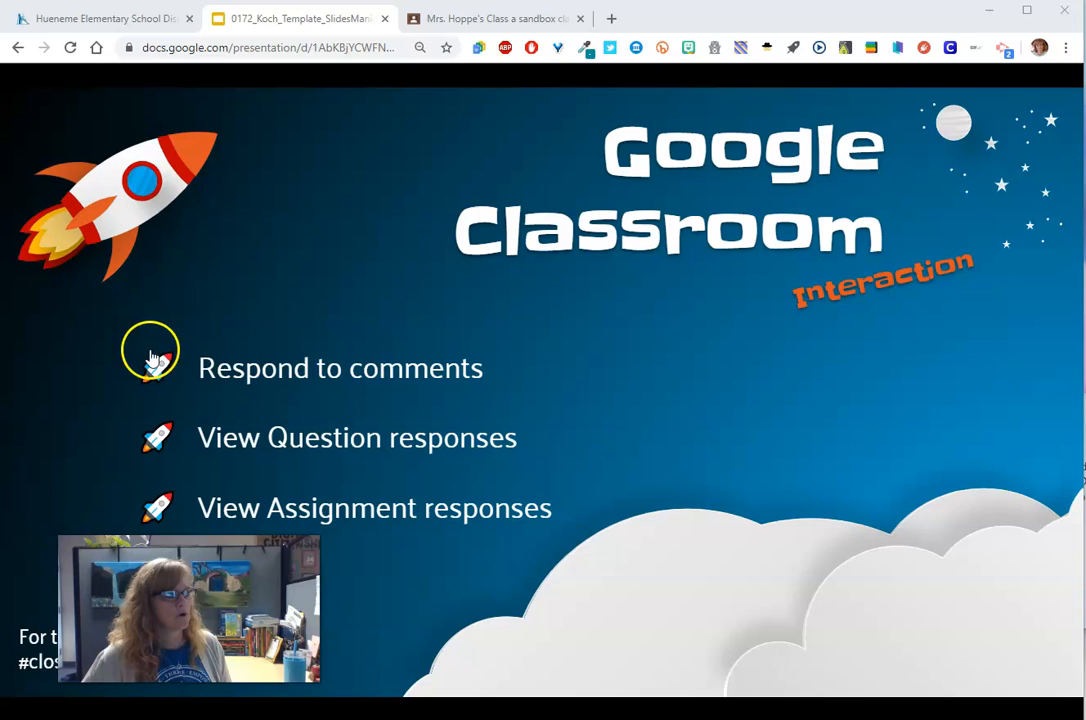
pyautogui.moveTo(284, 426)
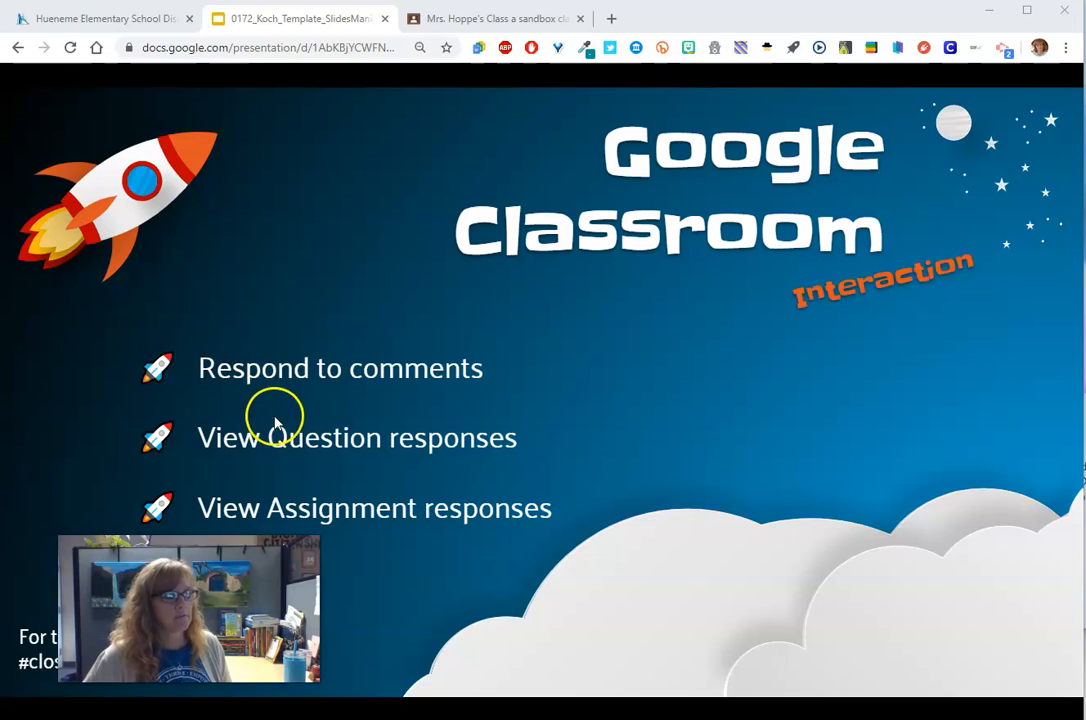
pyautogui.moveTo(312, 458)
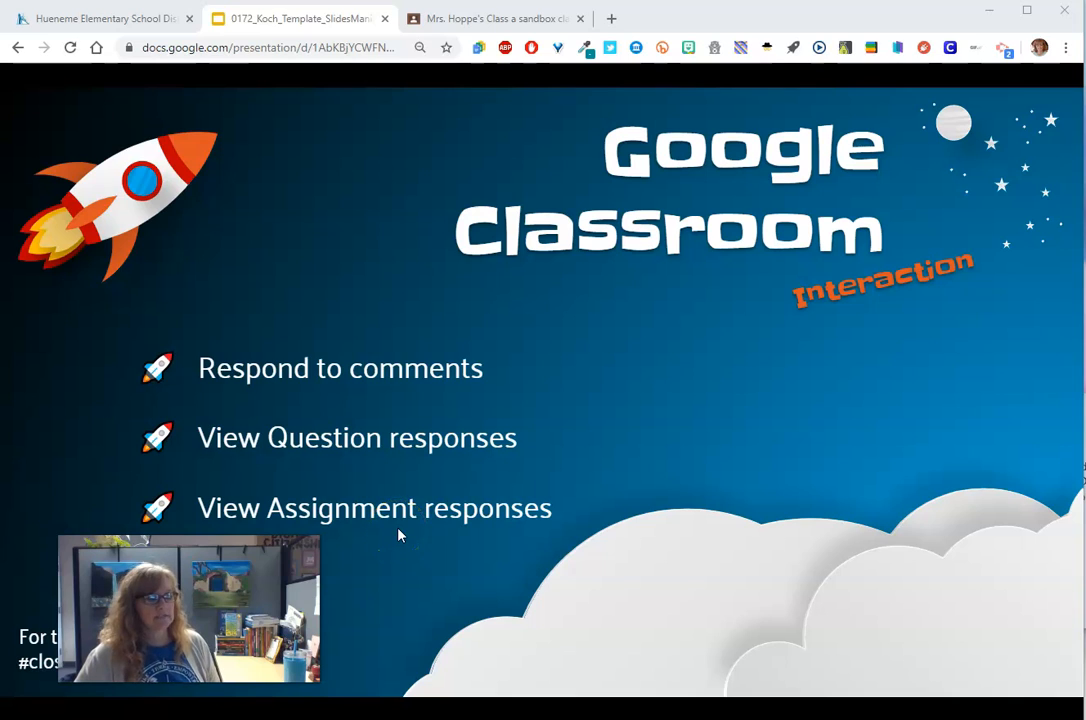
pyautogui.moveTo(462, 232)
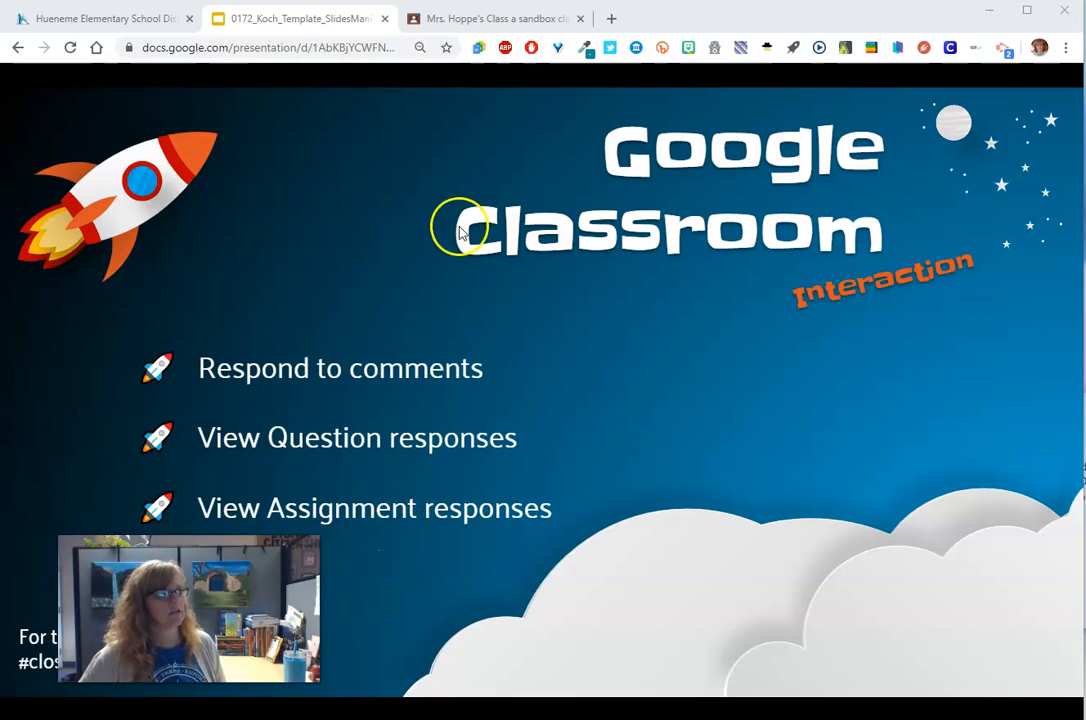
# - Show the sandbox class stream scrolled to the student's favourite-movie comment under the Monday post
pyautogui.click(490, 18)
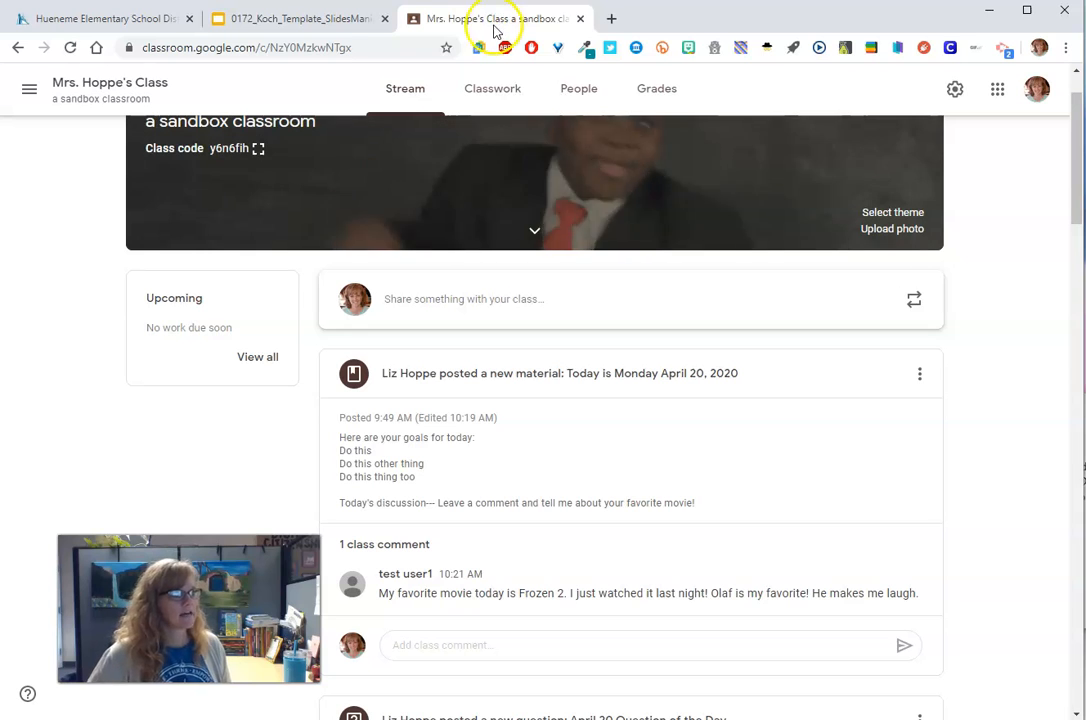
pyautogui.moveTo(496, 374)
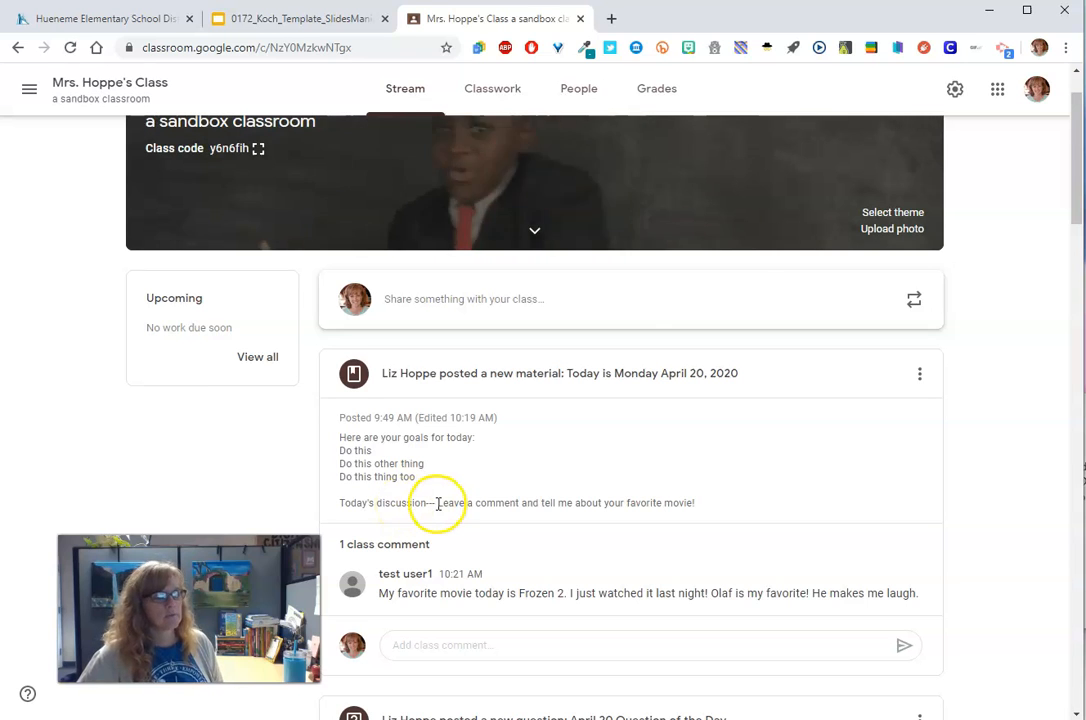
pyautogui.scroll(-3)
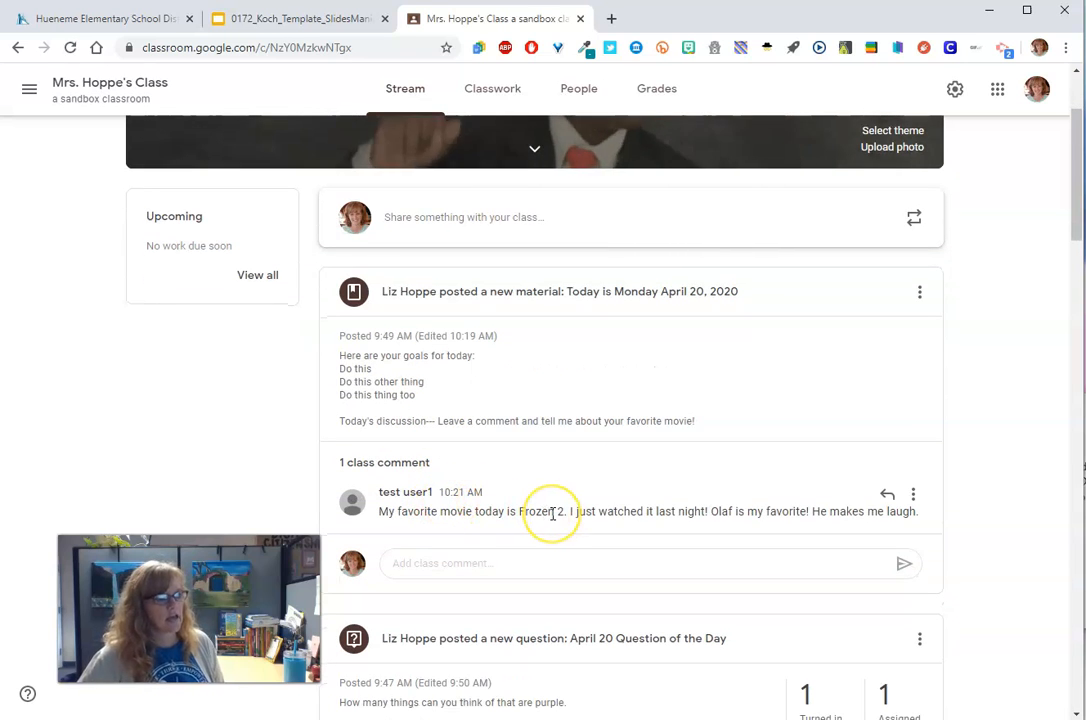
pyautogui.scroll(-3)
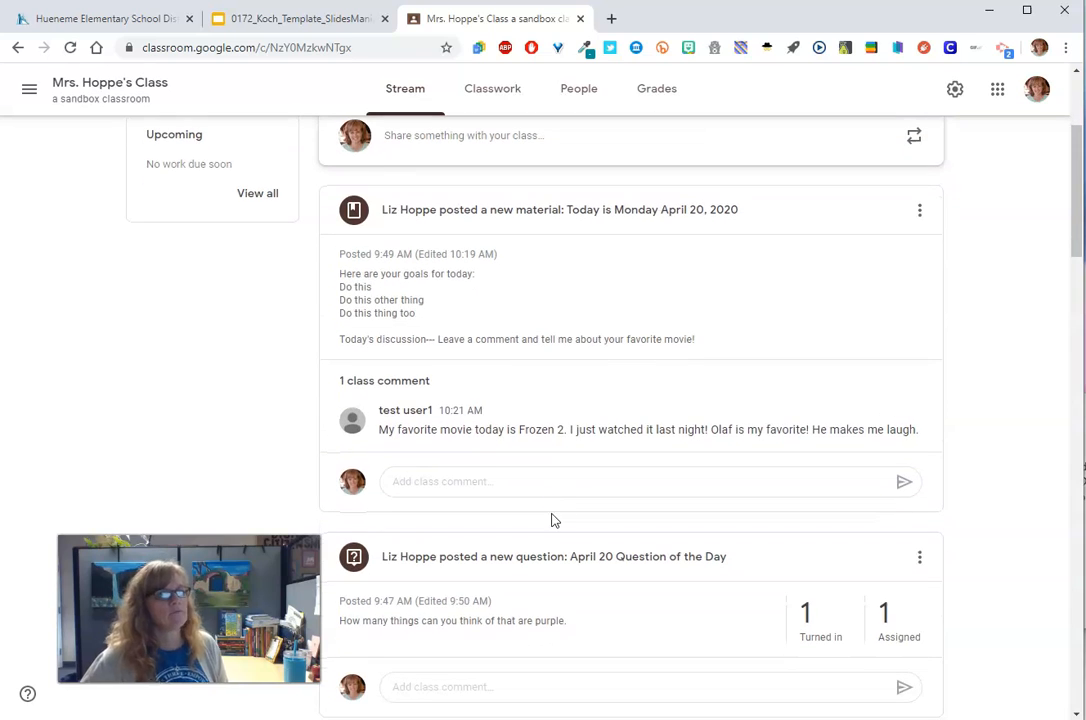
pyautogui.moveTo(886, 416)
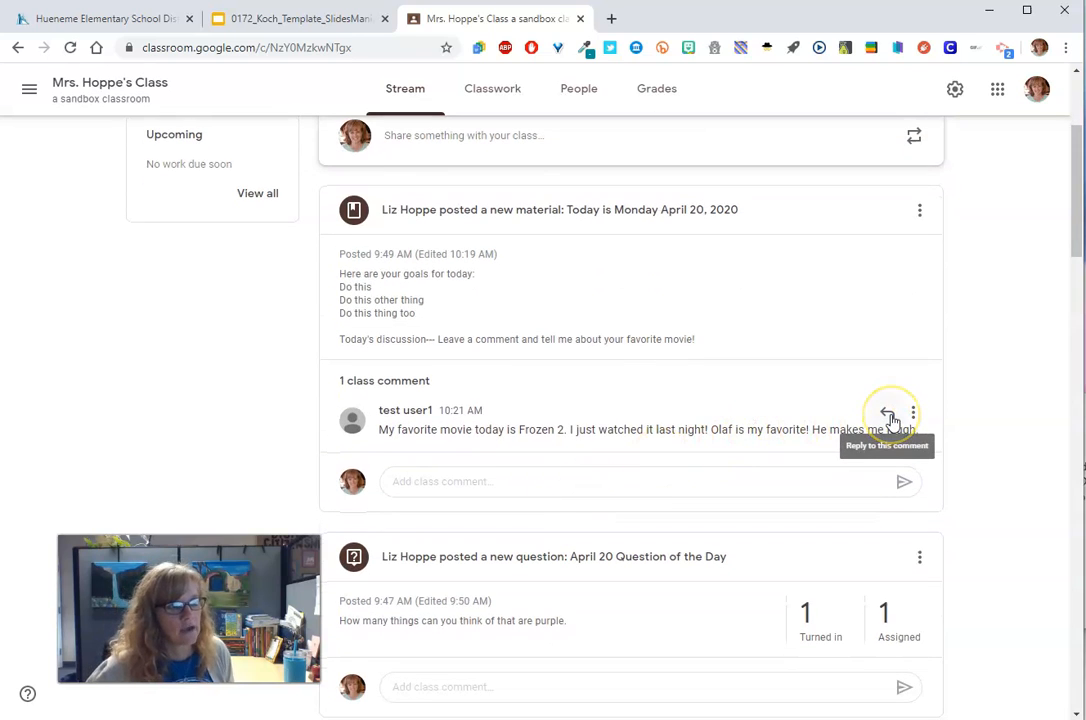
# - Begin a reply to the favourite-movie comment with the student mention in the draft
pyautogui.click(890, 414)
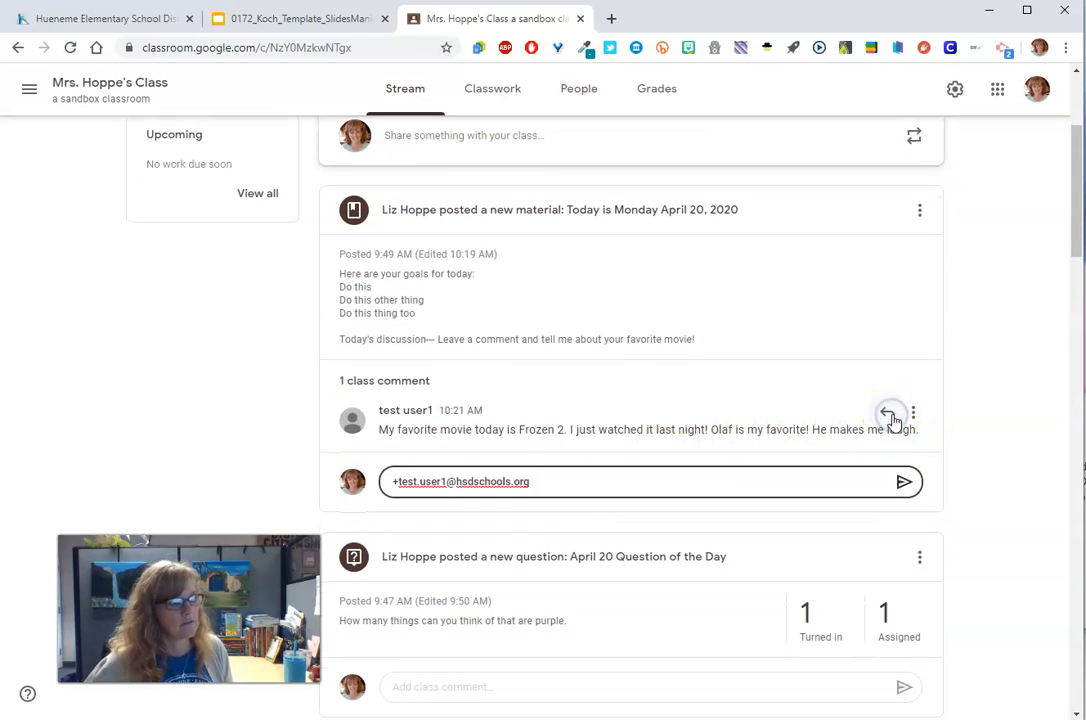
pyautogui.click(524, 482)
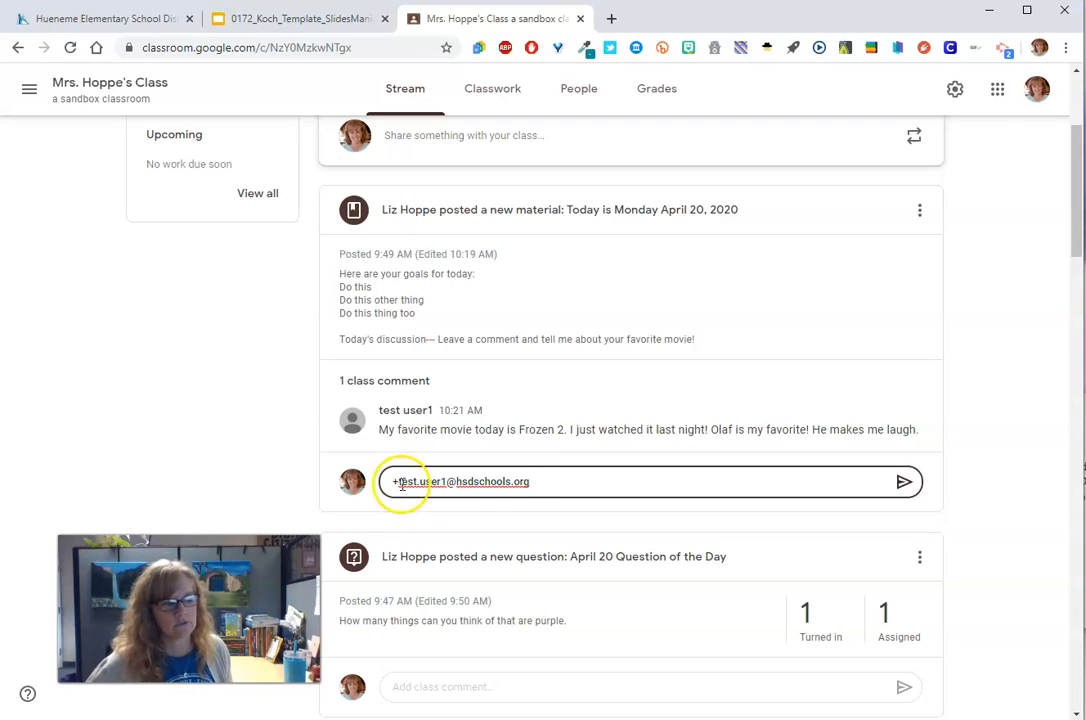
pyautogui.moveTo(686, 476)
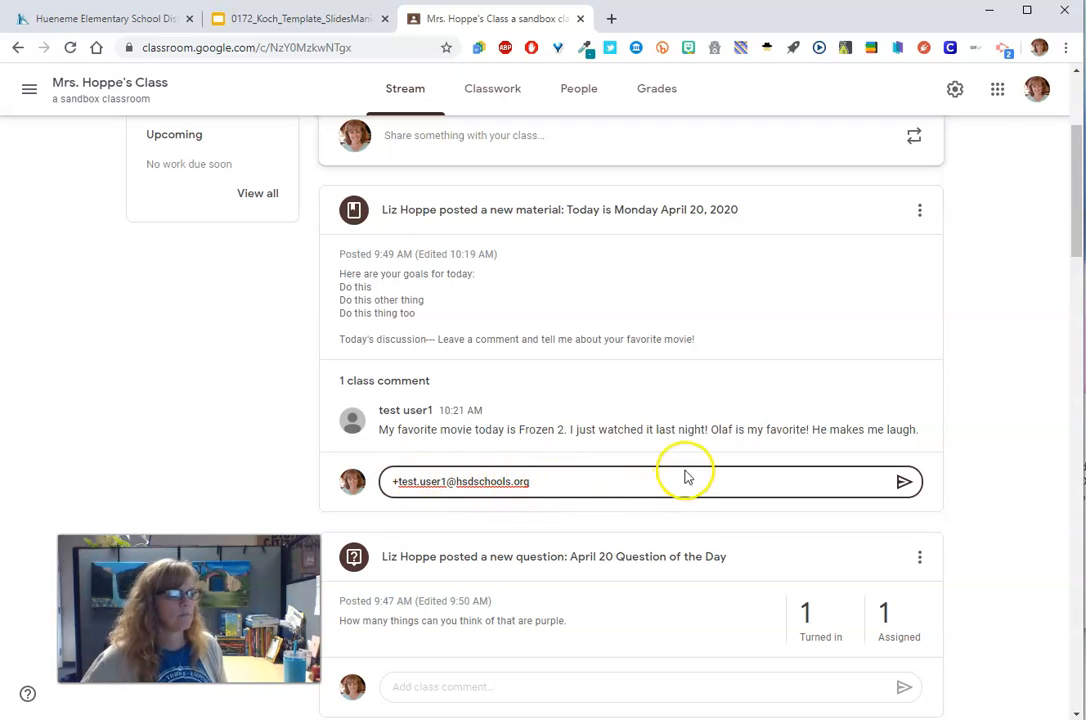
pyautogui.moveTo(764, 432)
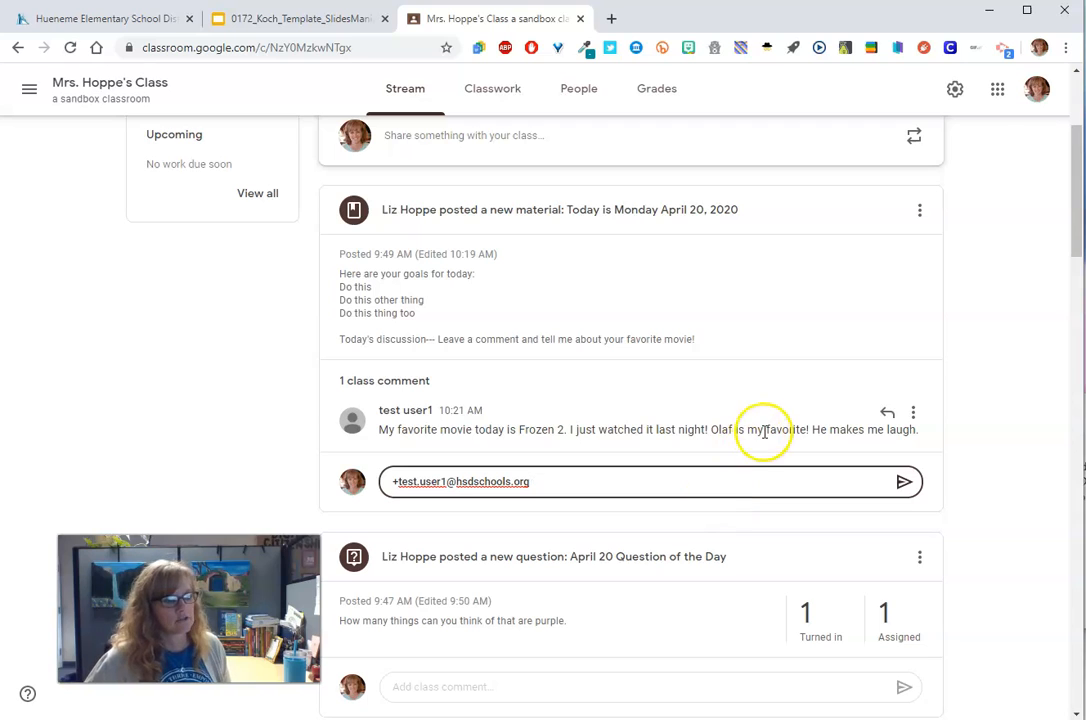
pyautogui.click(916, 412)
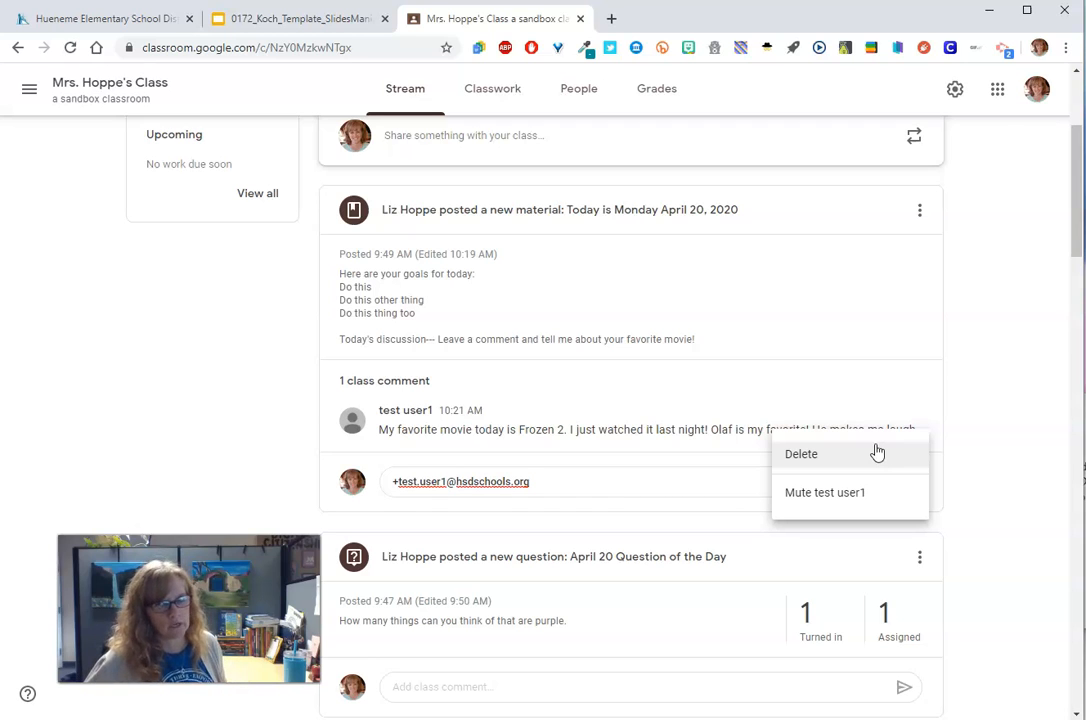
pyautogui.moveTo(872, 476)
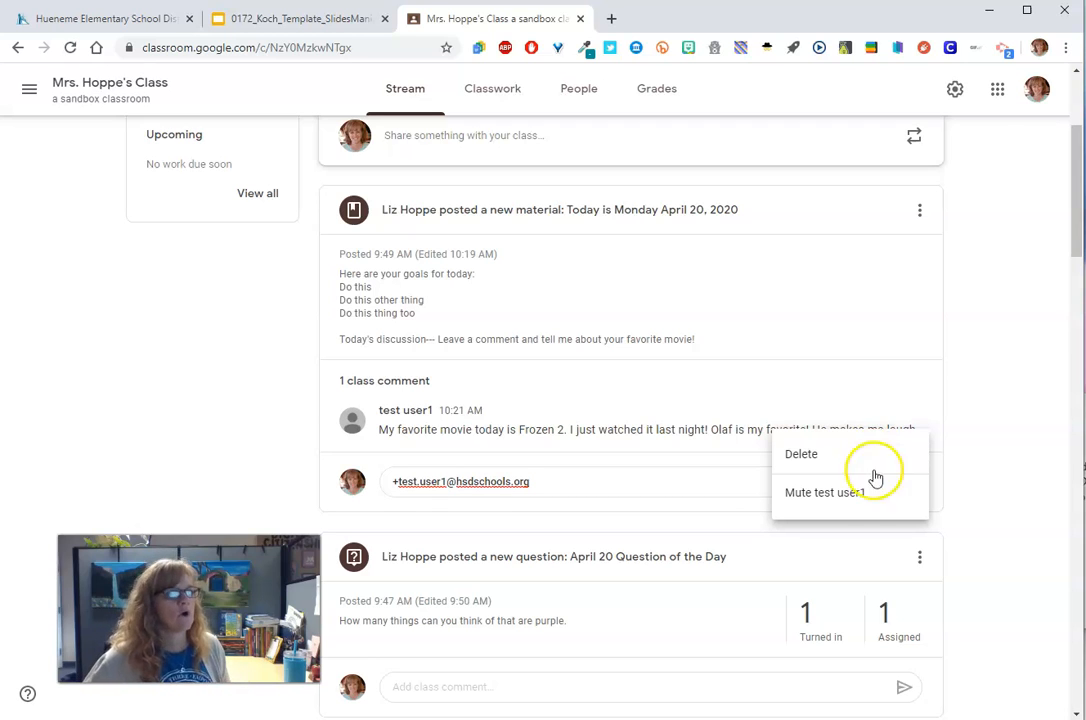
pyautogui.moveTo(884, 500)
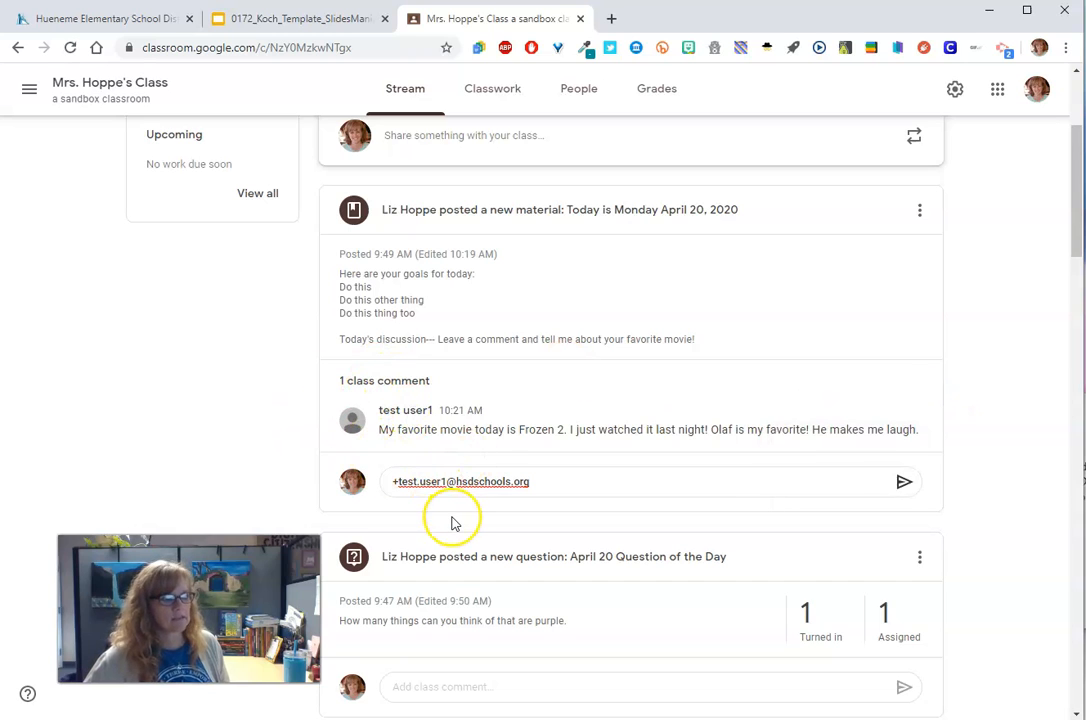
pyautogui.moveTo(474, 338)
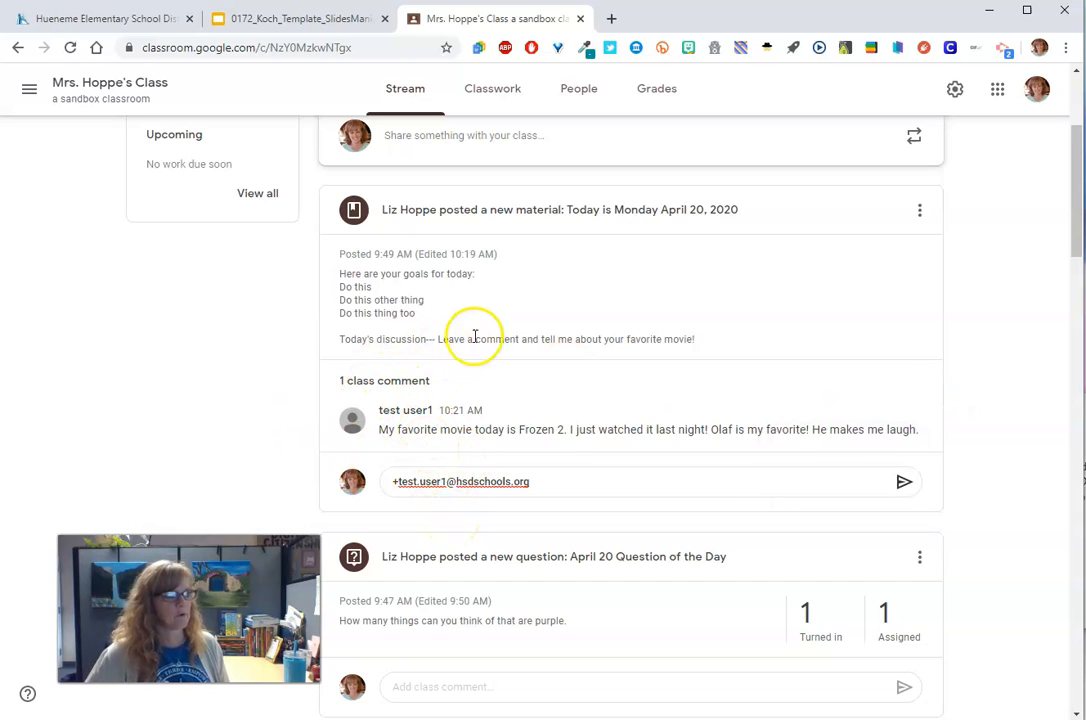
pyautogui.moveTo(470, 408)
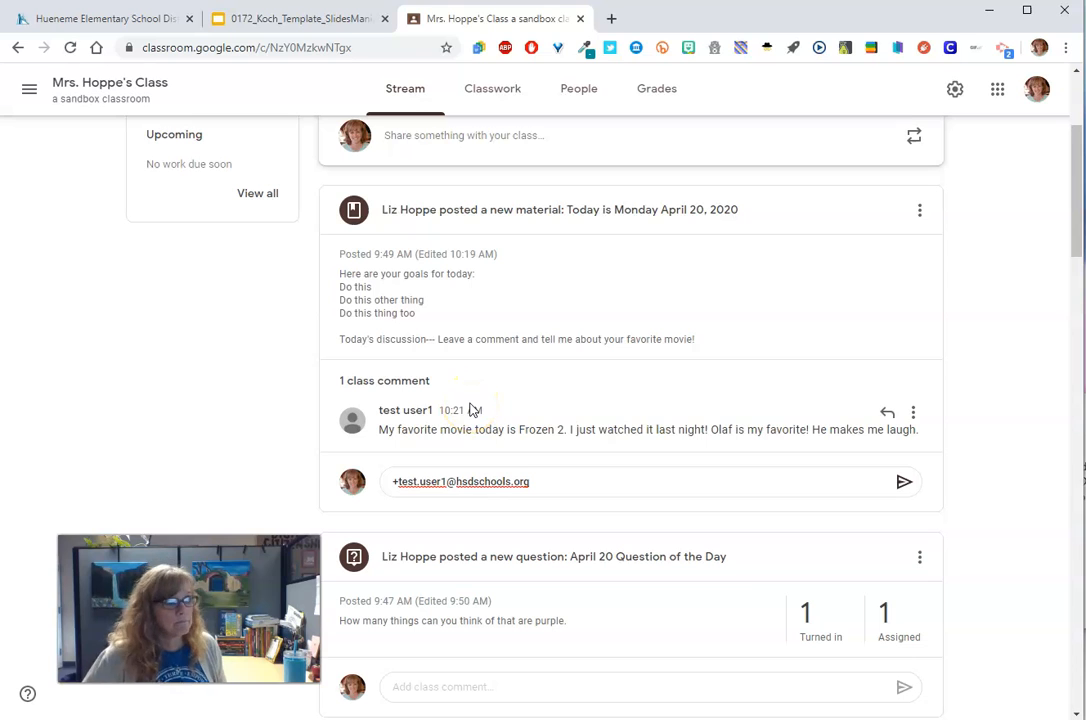
# - Go to Classwork, discarding the unsent reply, and reach the Week 1 DL topic
pyautogui.click(492, 88)
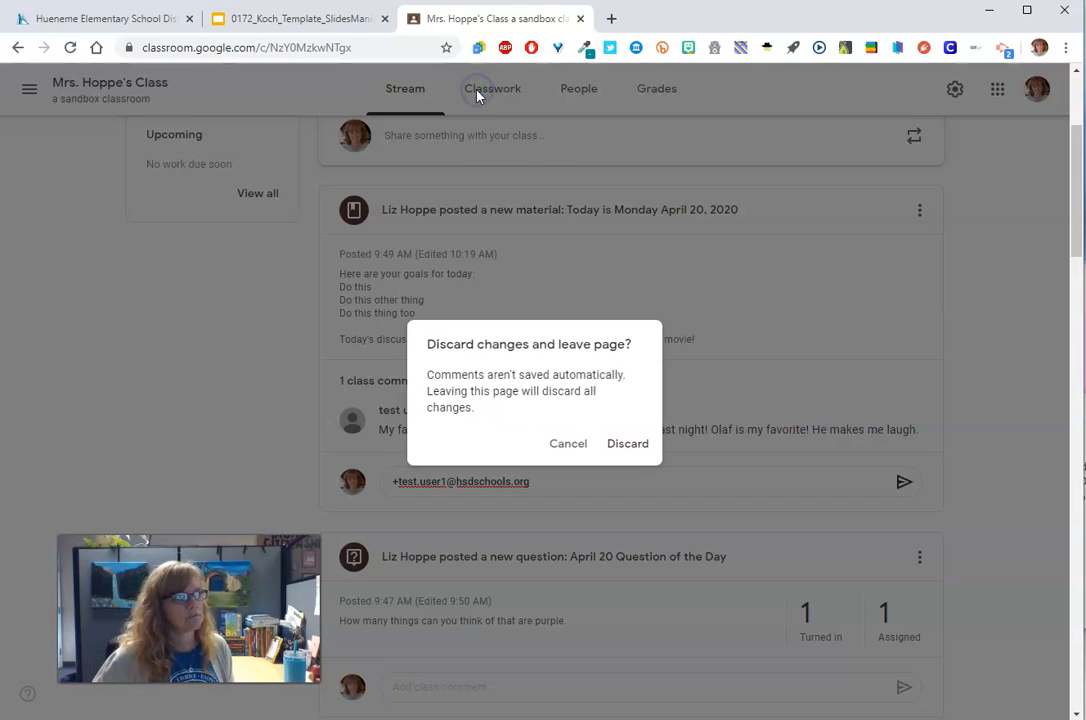
pyautogui.click(628, 444)
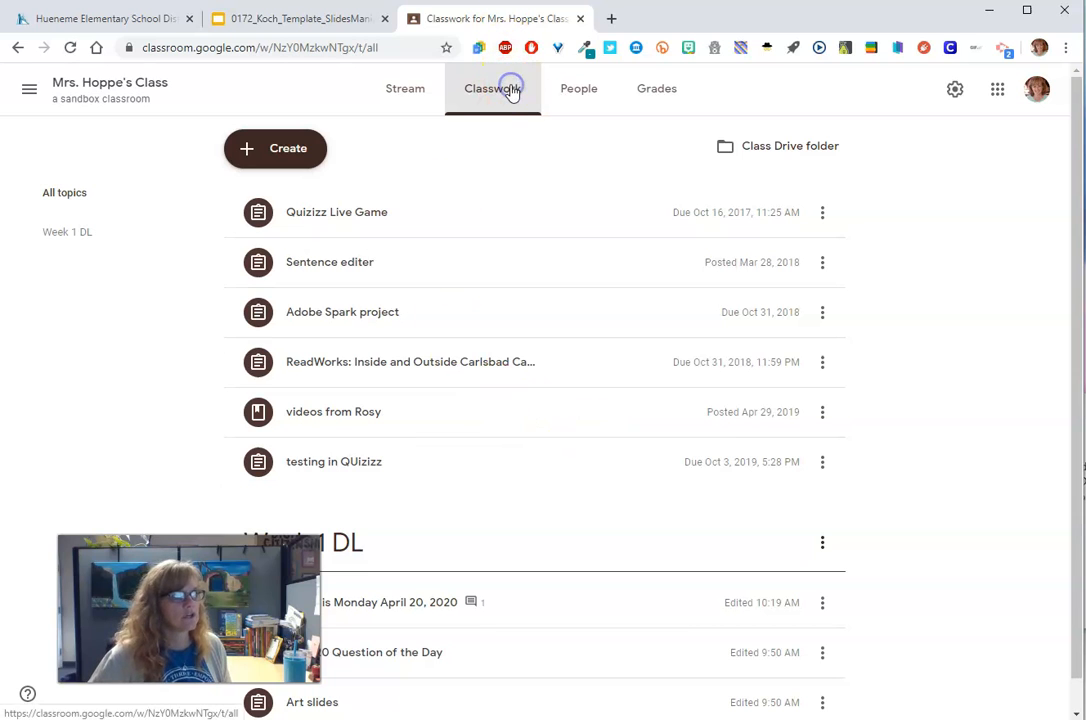
pyautogui.scroll(-3)
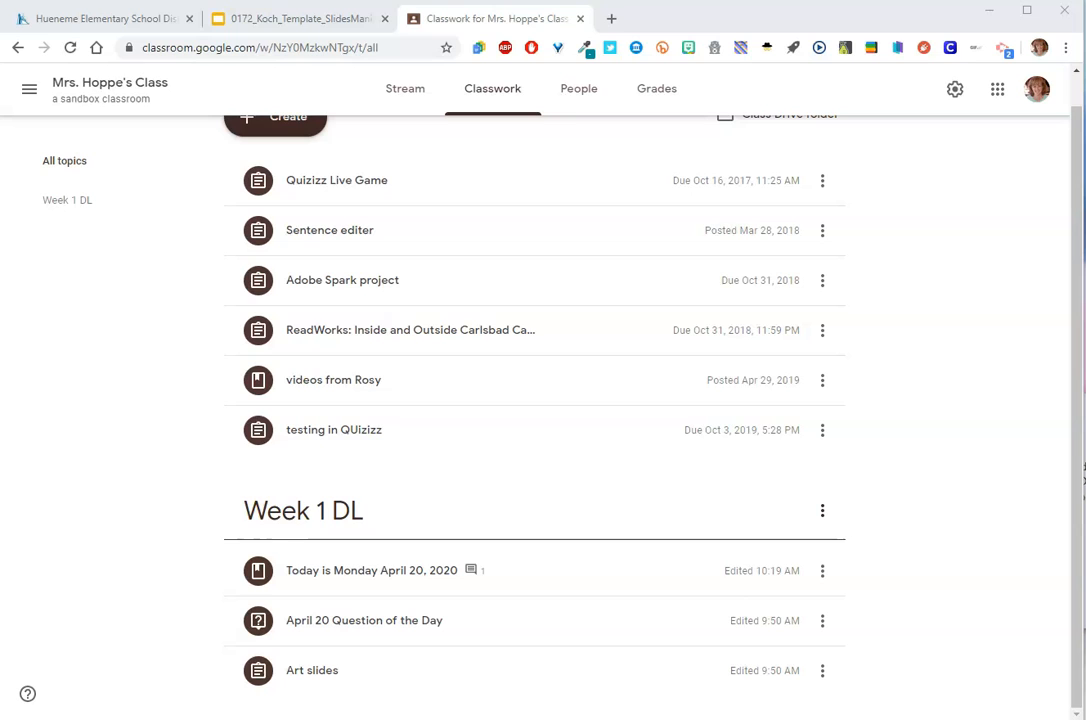
# - Expand the 'Today is Monday April 20, 2020' material showing its one comment
pyautogui.click(372, 570)
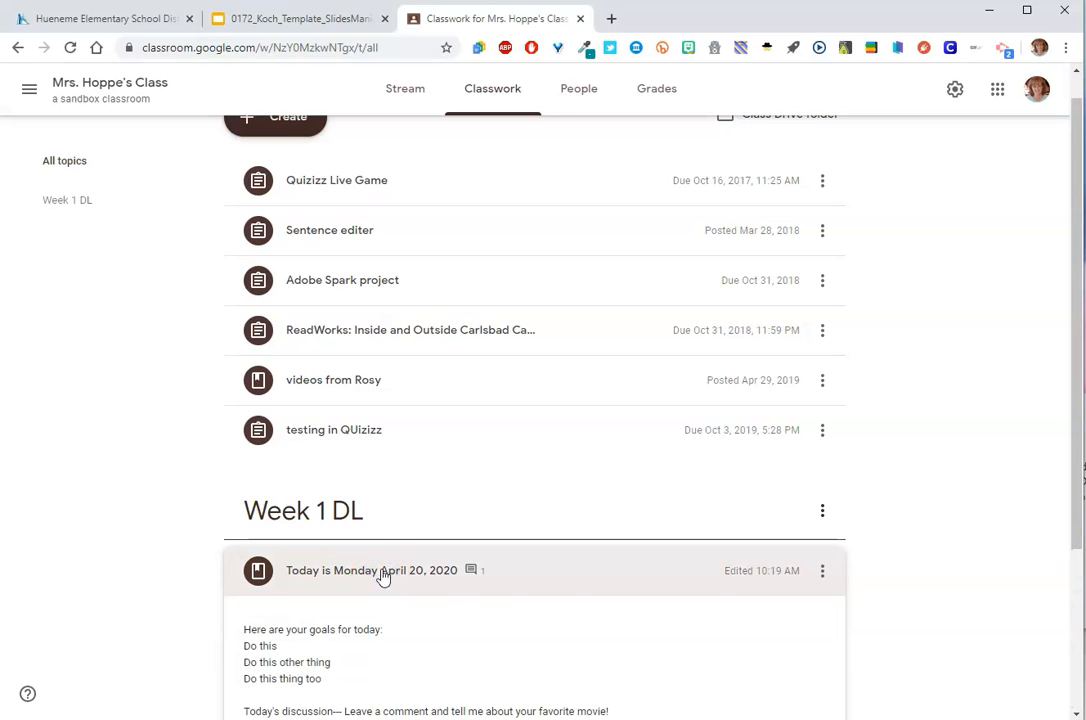
pyautogui.scroll(-3)
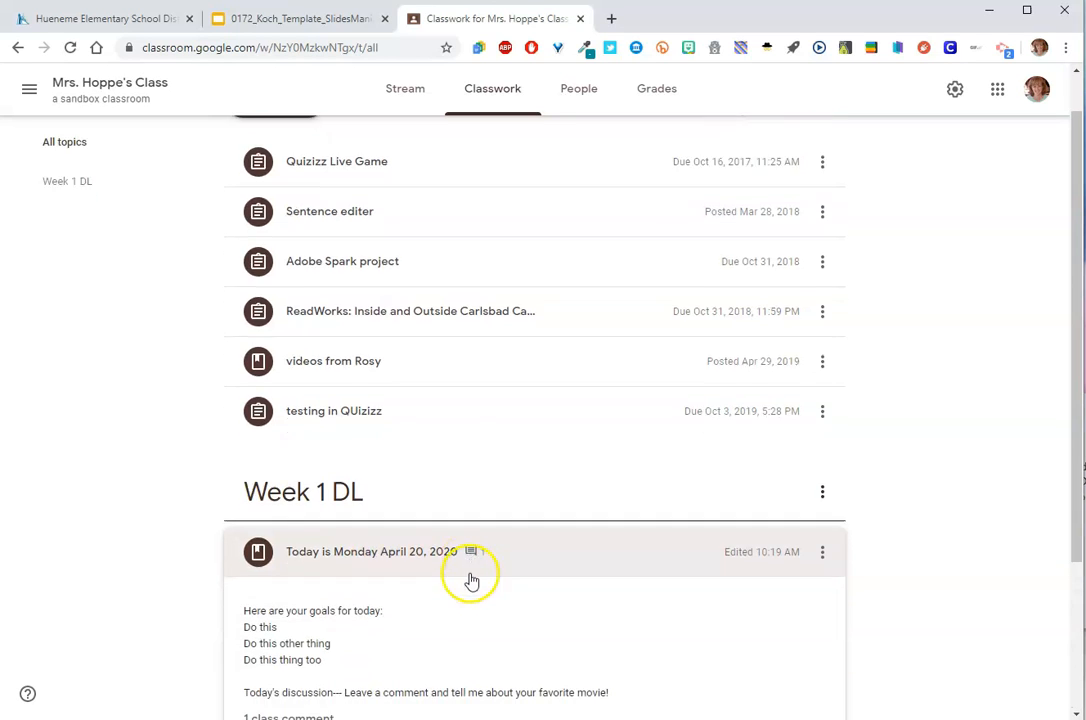
pyautogui.scroll(-3)
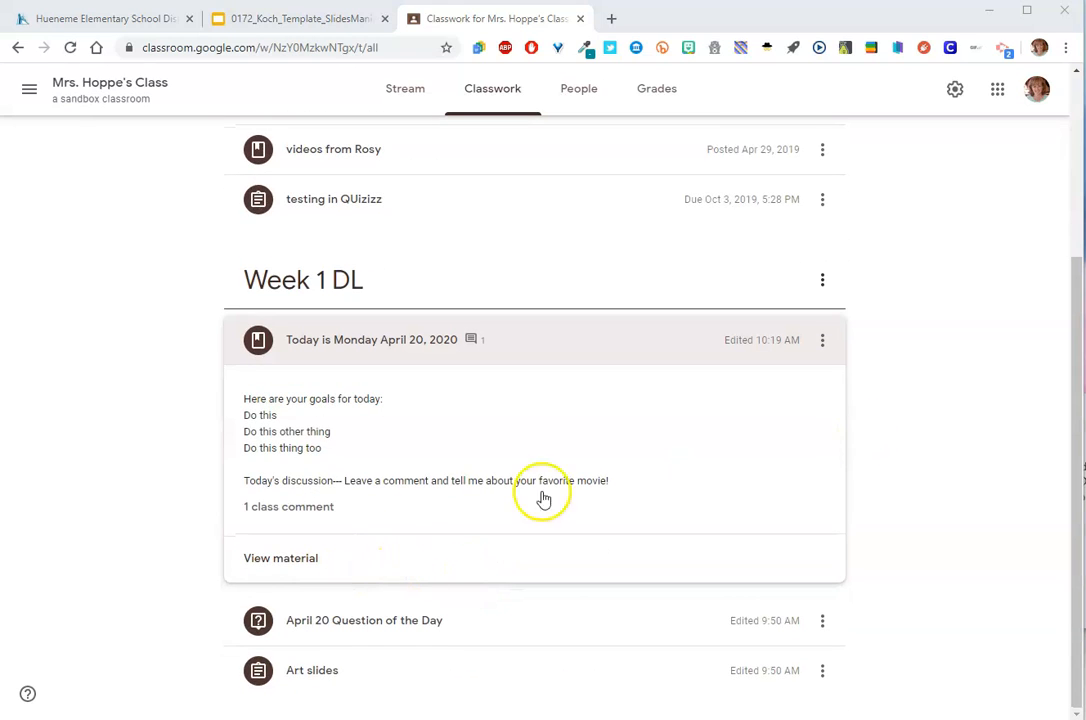
# - View the full April 20 material page with the student's comment, then return to Classwork
pyautogui.click(372, 340)
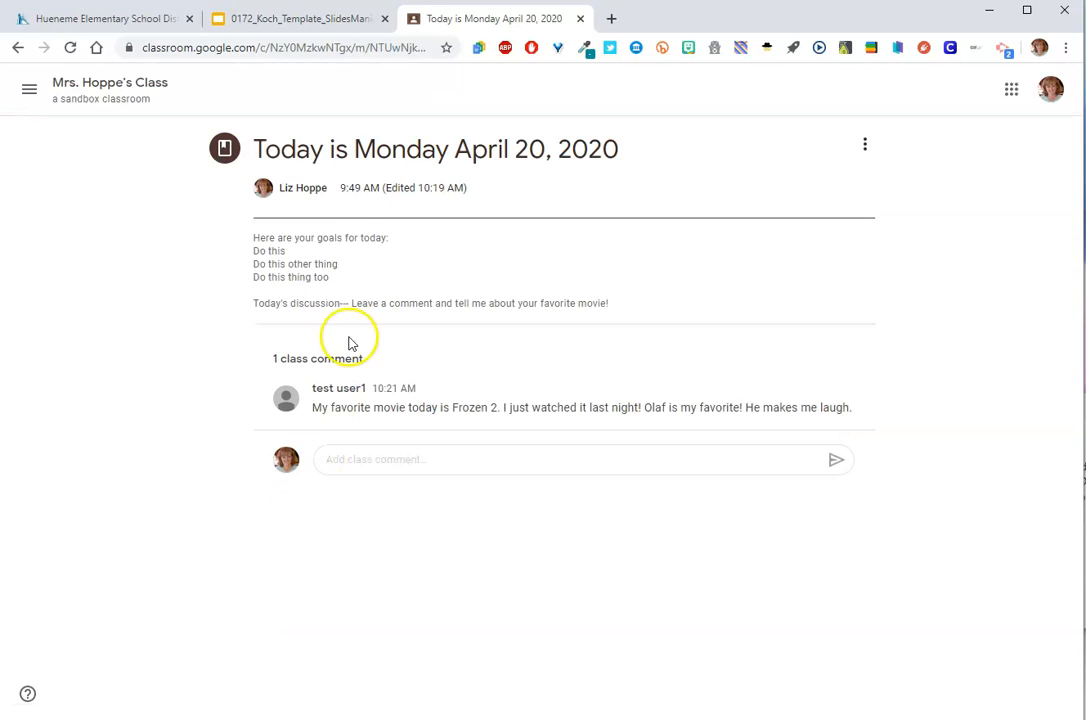
pyautogui.moveTo(372, 372)
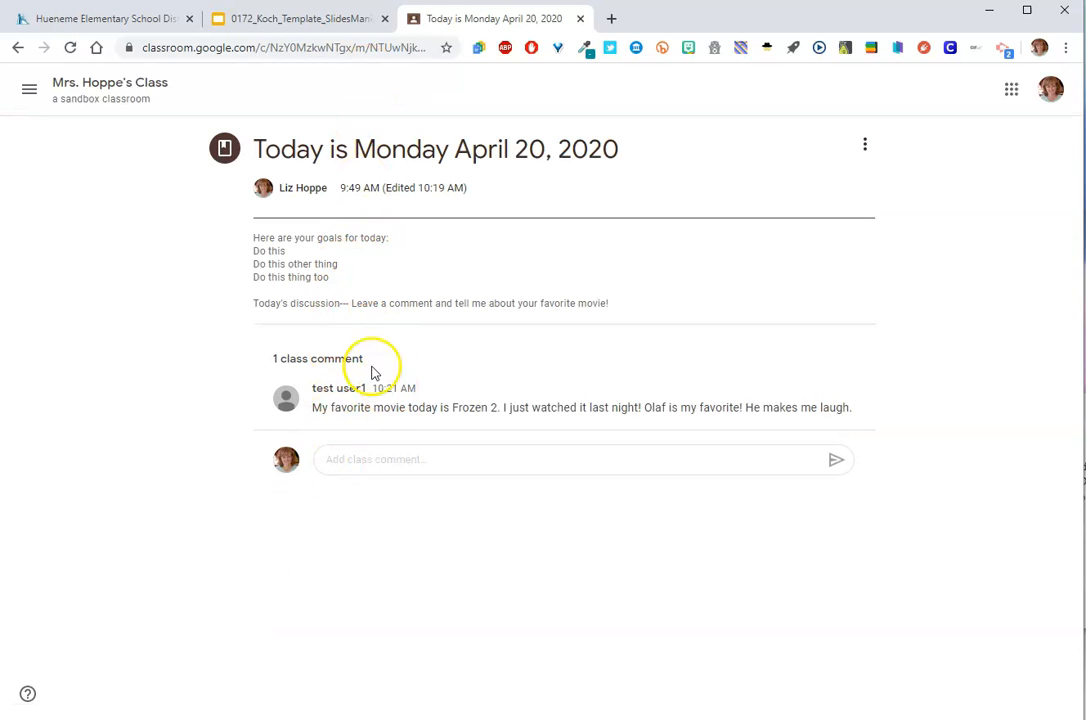
pyautogui.click(506, 88)
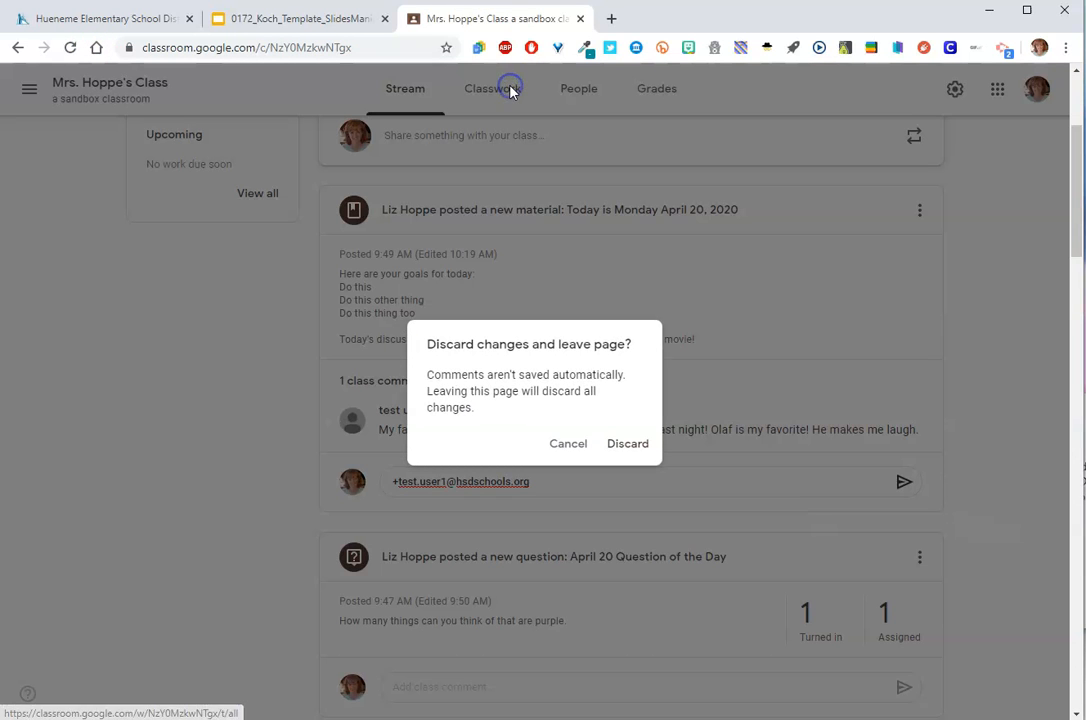
pyautogui.click(628, 444)
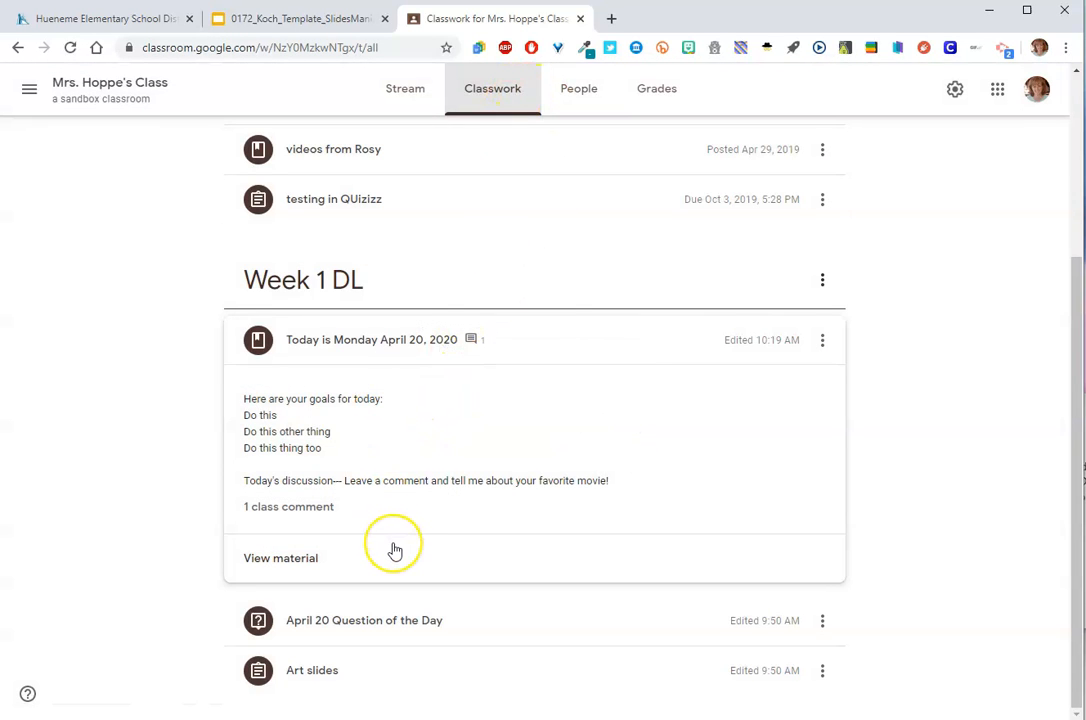
pyautogui.moveTo(398, 548)
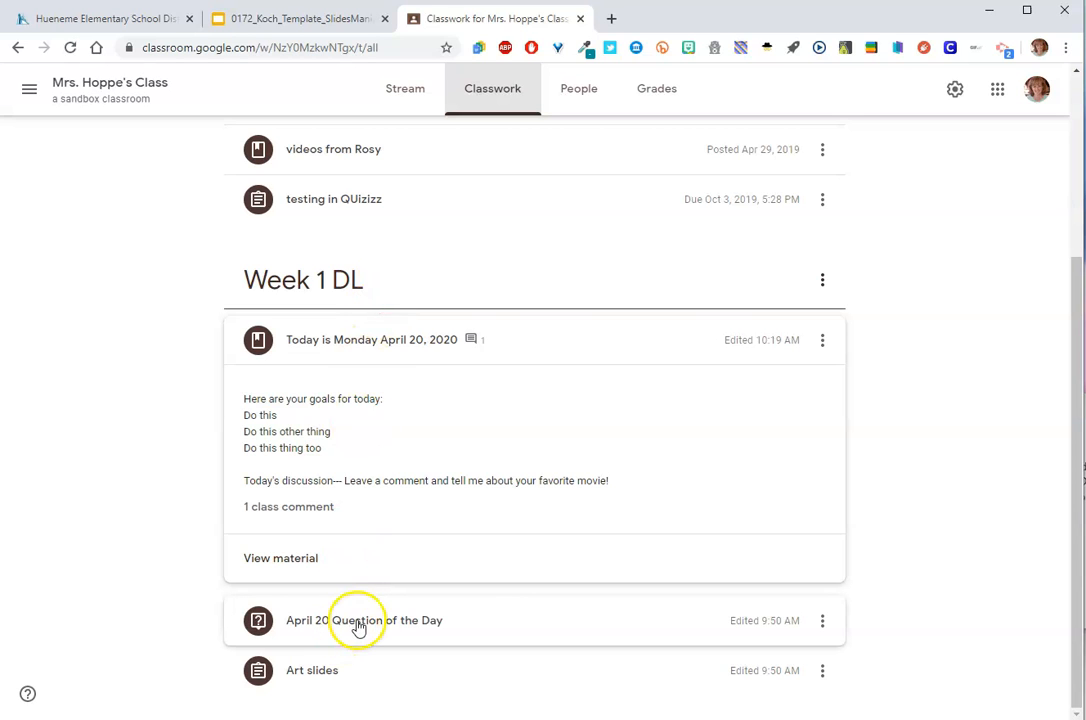
# - Expand the April 20 Question of the Day and view its one turned-in answer
pyautogui.click(362, 620)
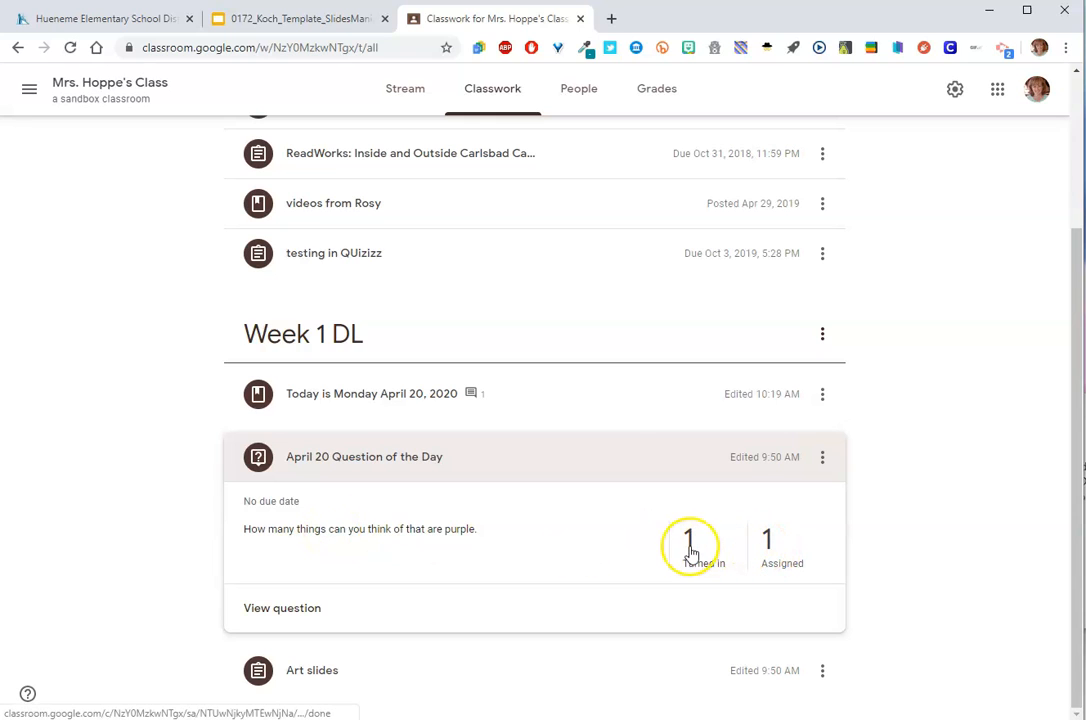
pyautogui.click(696, 548)
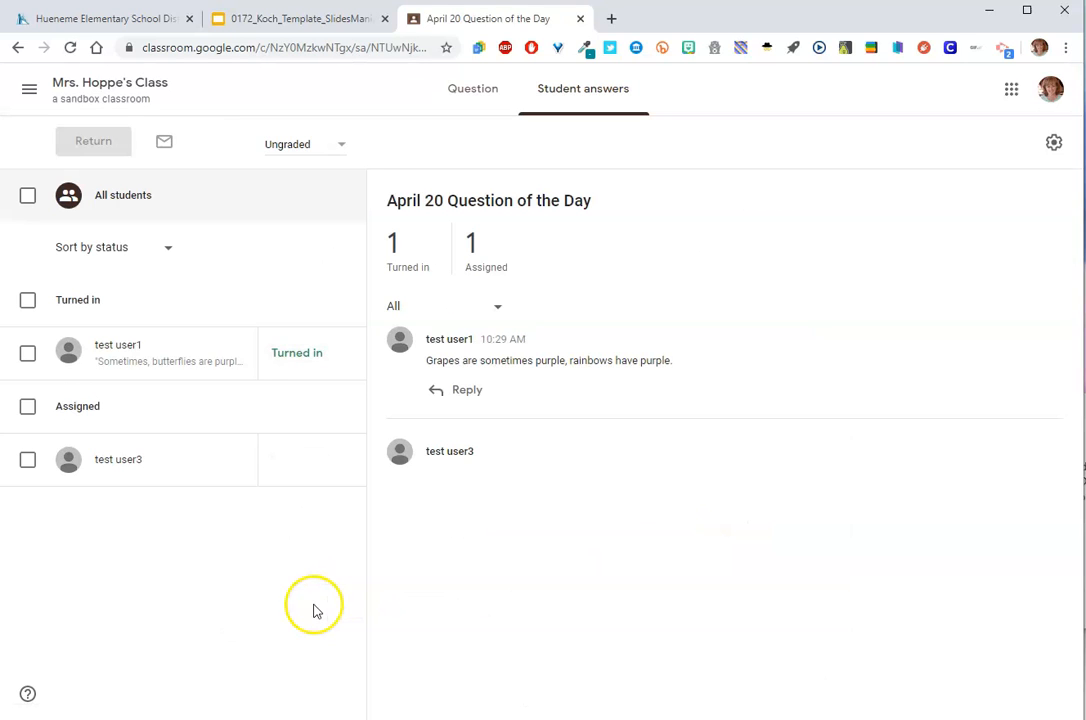
pyautogui.moveTo(120, 358)
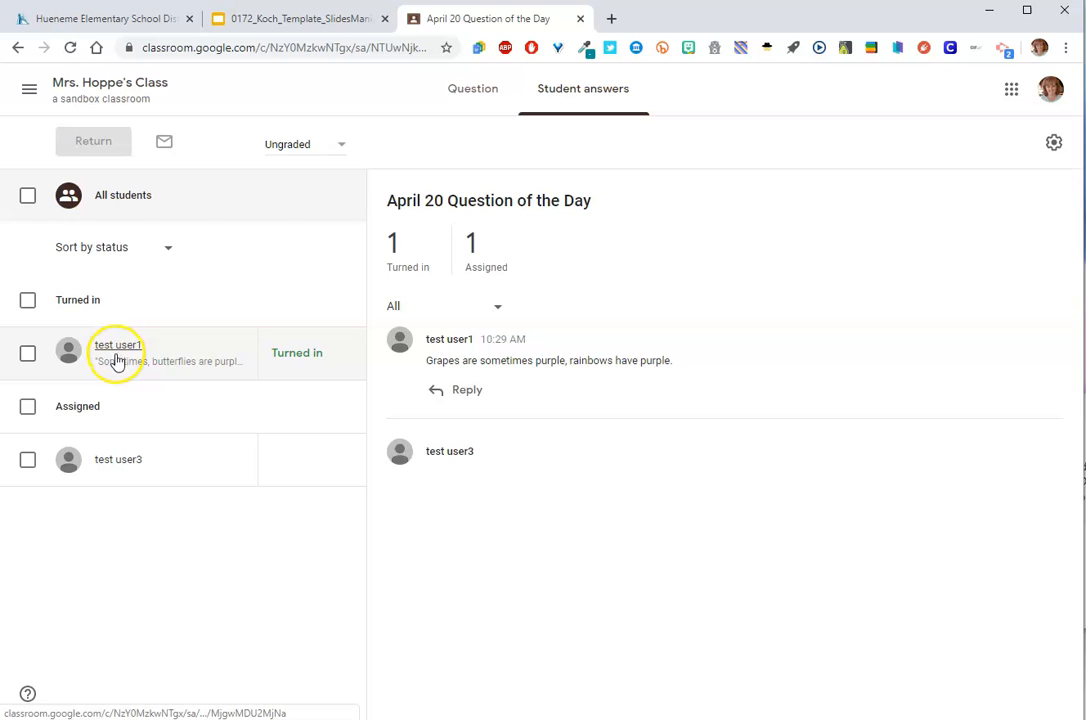
pyautogui.moveTo(108, 476)
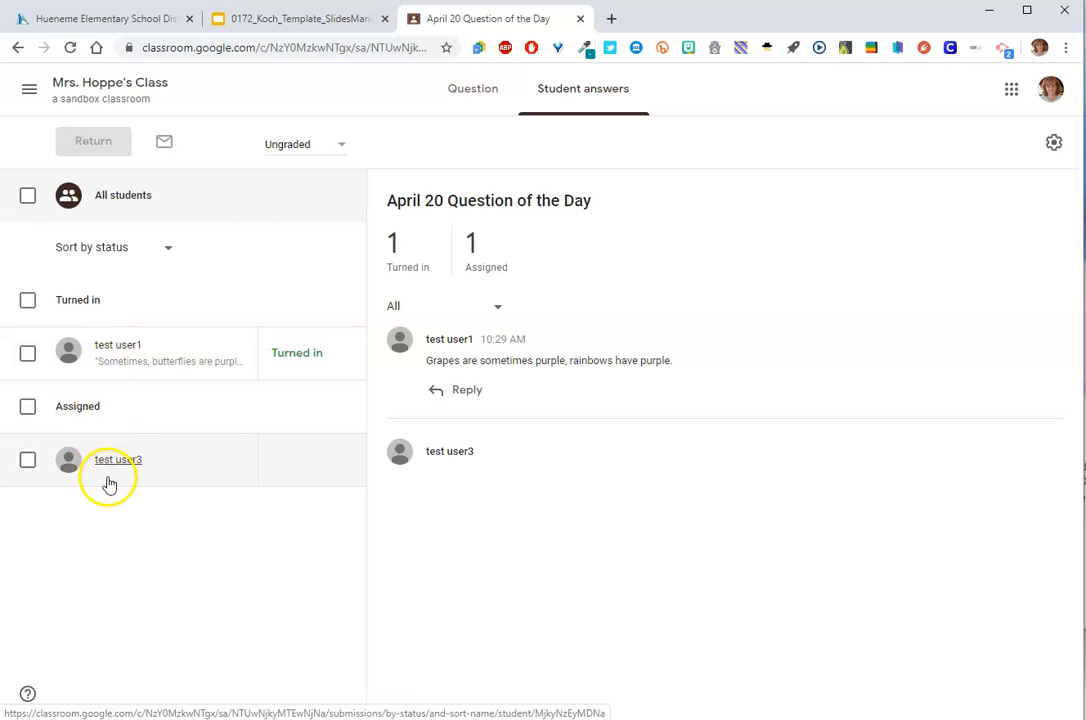
# - Open the student's turned-in grapes answer and begin an empty reply to it
pyautogui.click(118, 352)
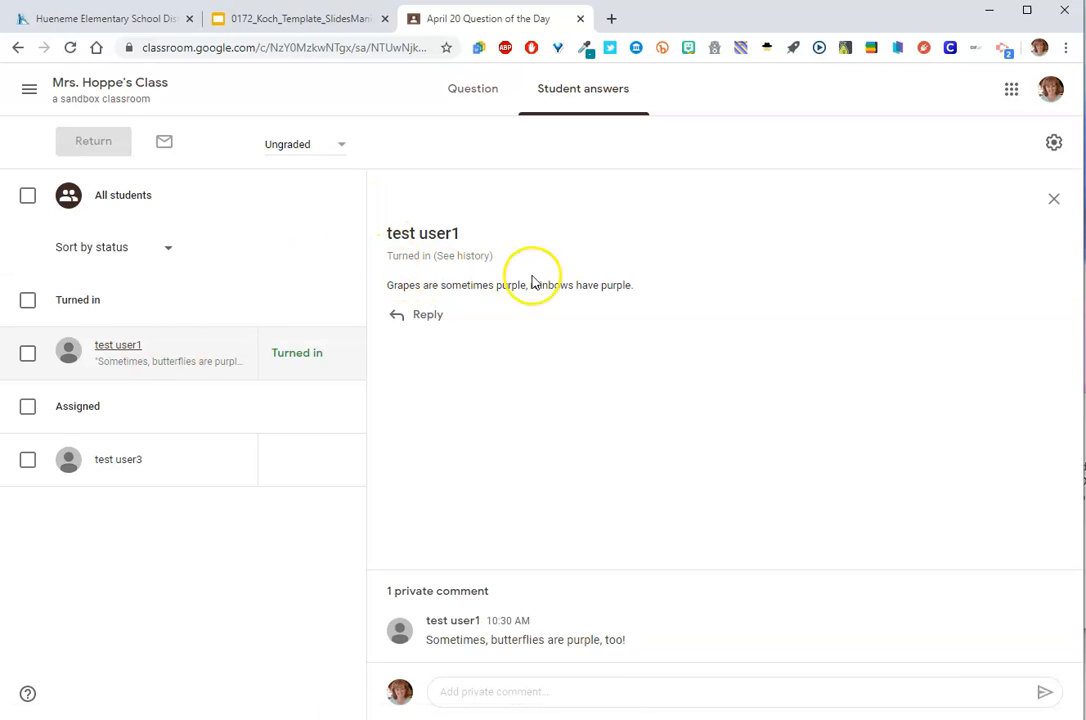
pyautogui.click(428, 314)
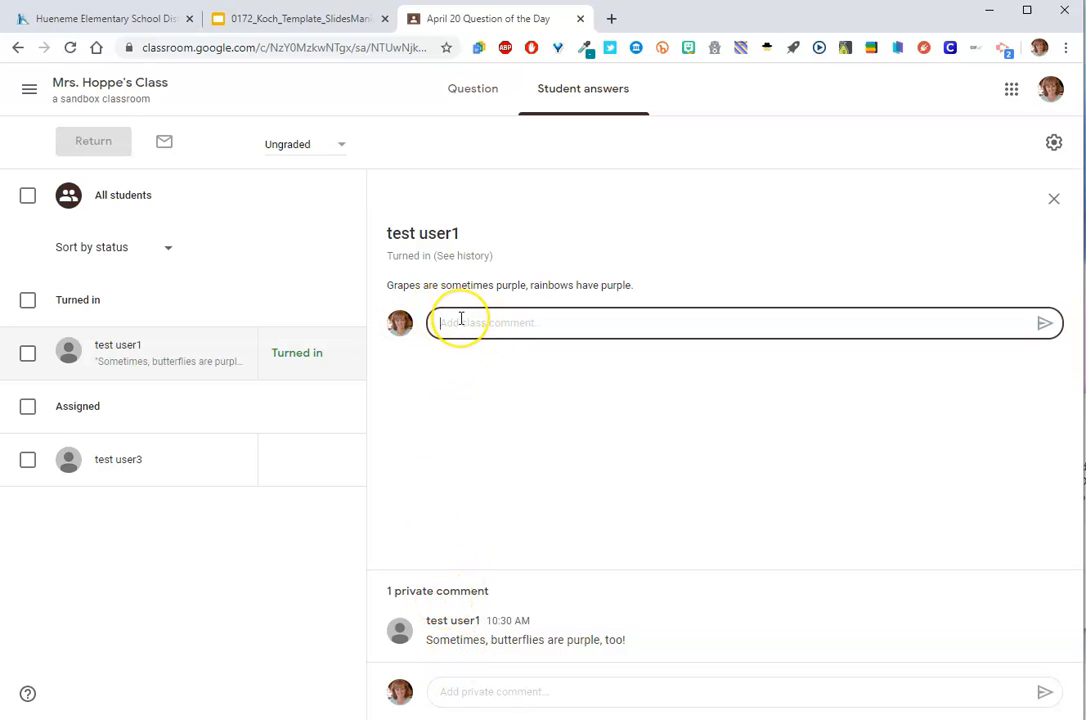
pyautogui.click(460, 320)
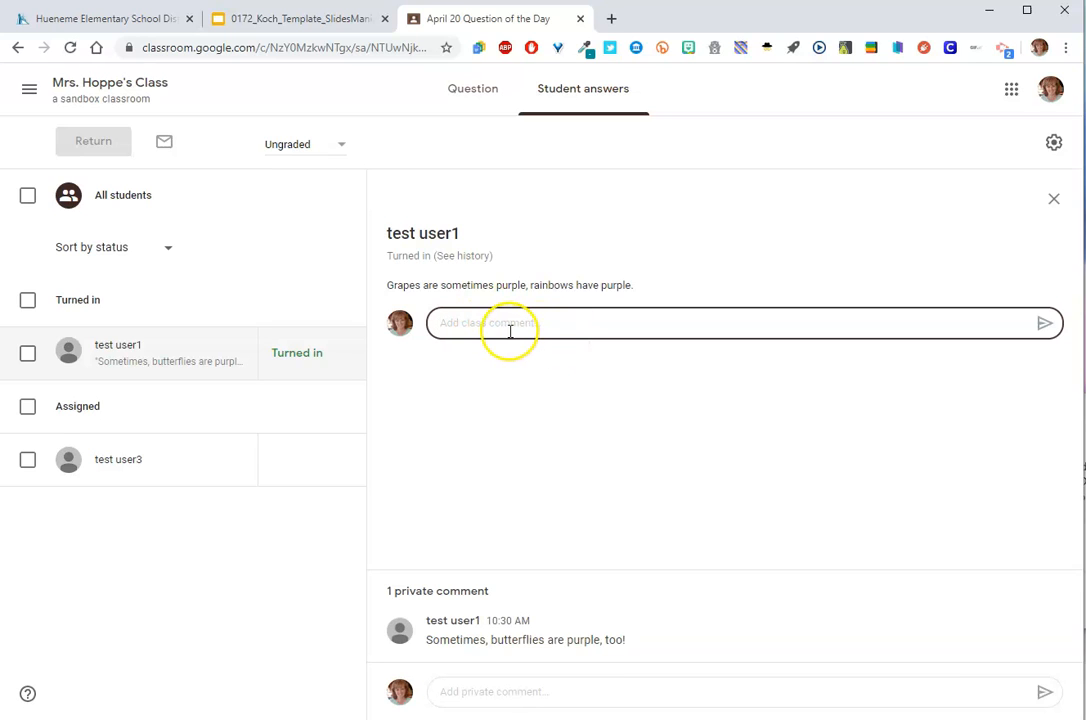
pyautogui.moveTo(510, 290)
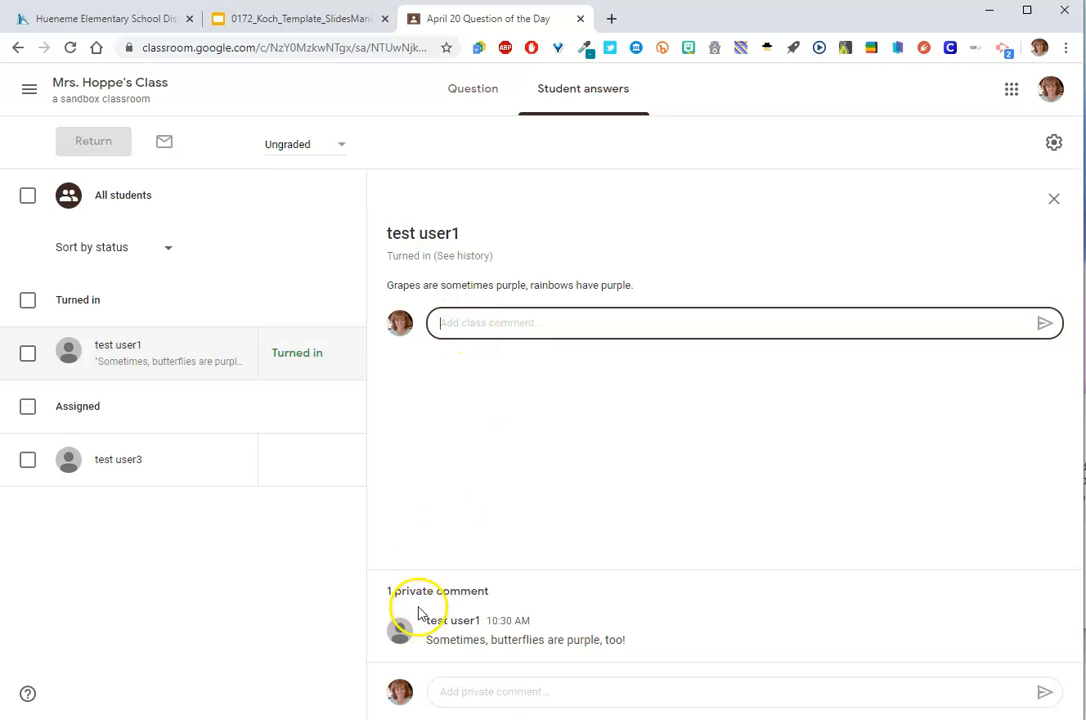
pyautogui.moveTo(440, 592)
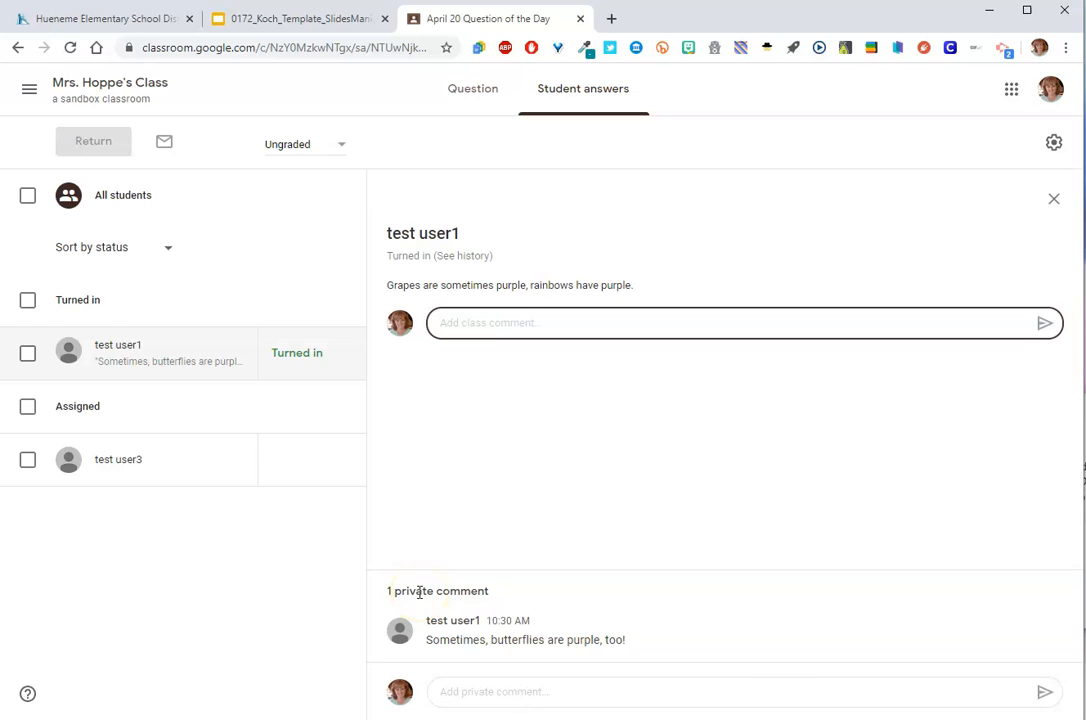
pyautogui.moveTo(304, 402)
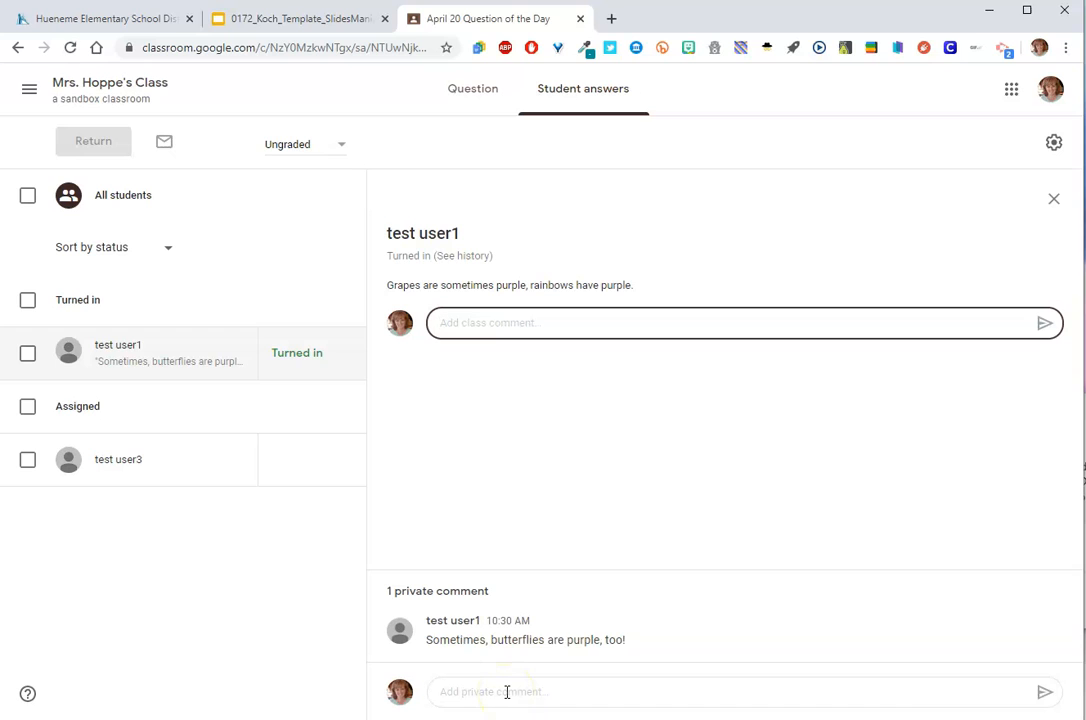
pyautogui.moveTo(146, 410)
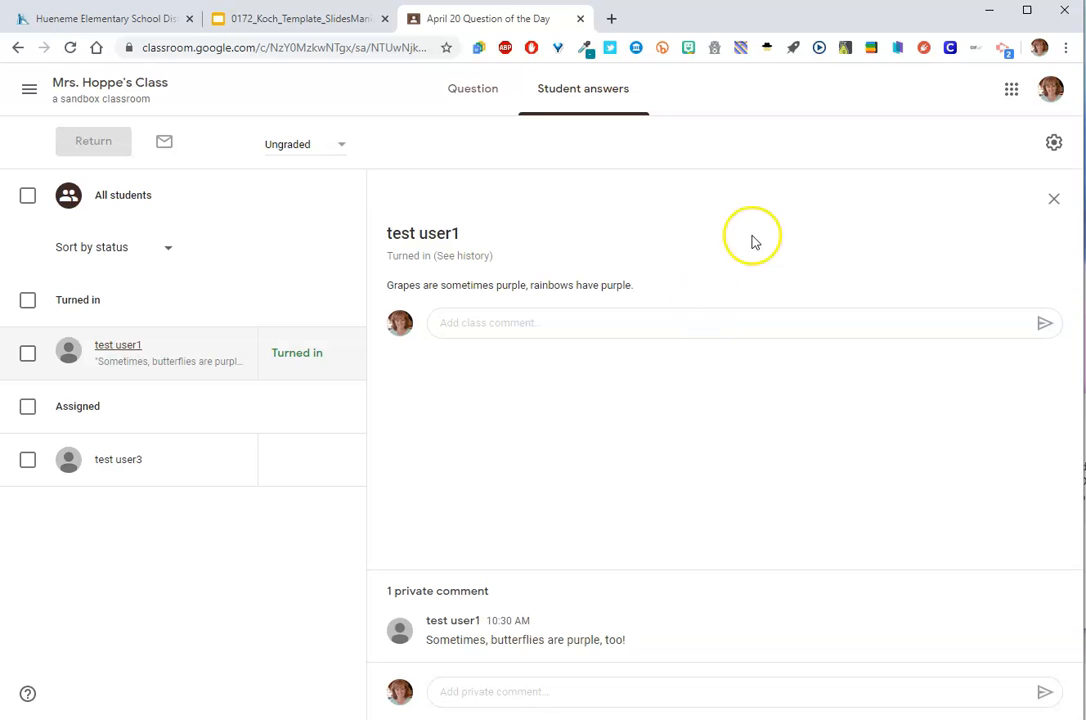
# - Return to the class stream without posting the reply
pyautogui.click(112, 82)
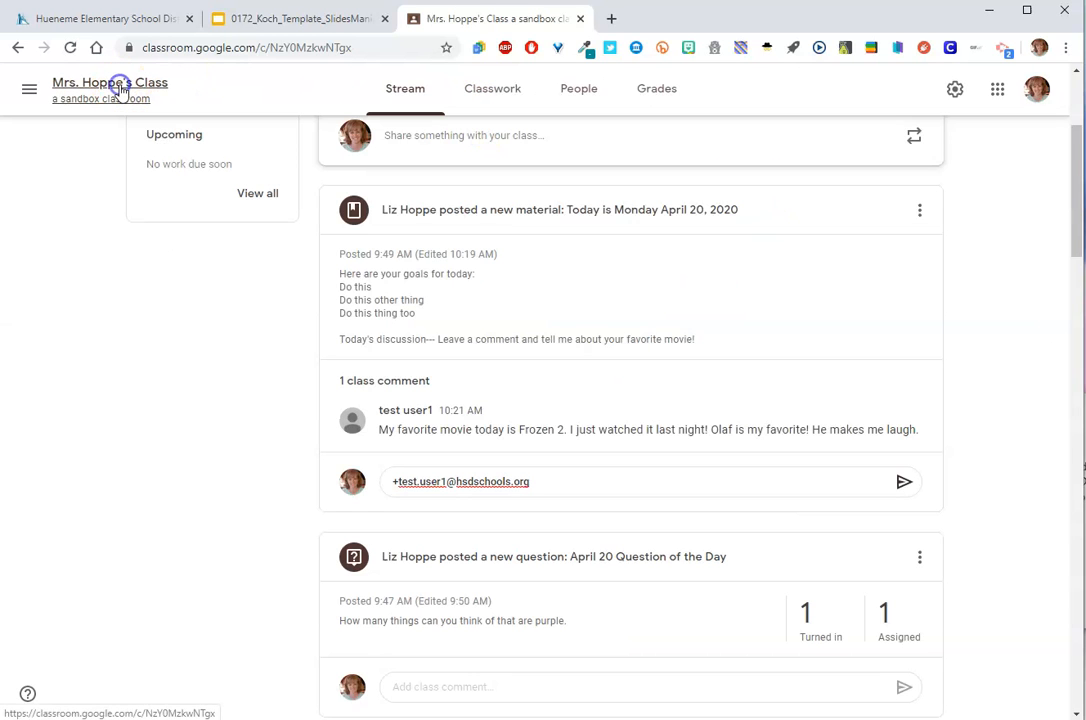
# - Discard the unsaved comment, then expand Art slides and view its student work page
pyautogui.click(492, 88)
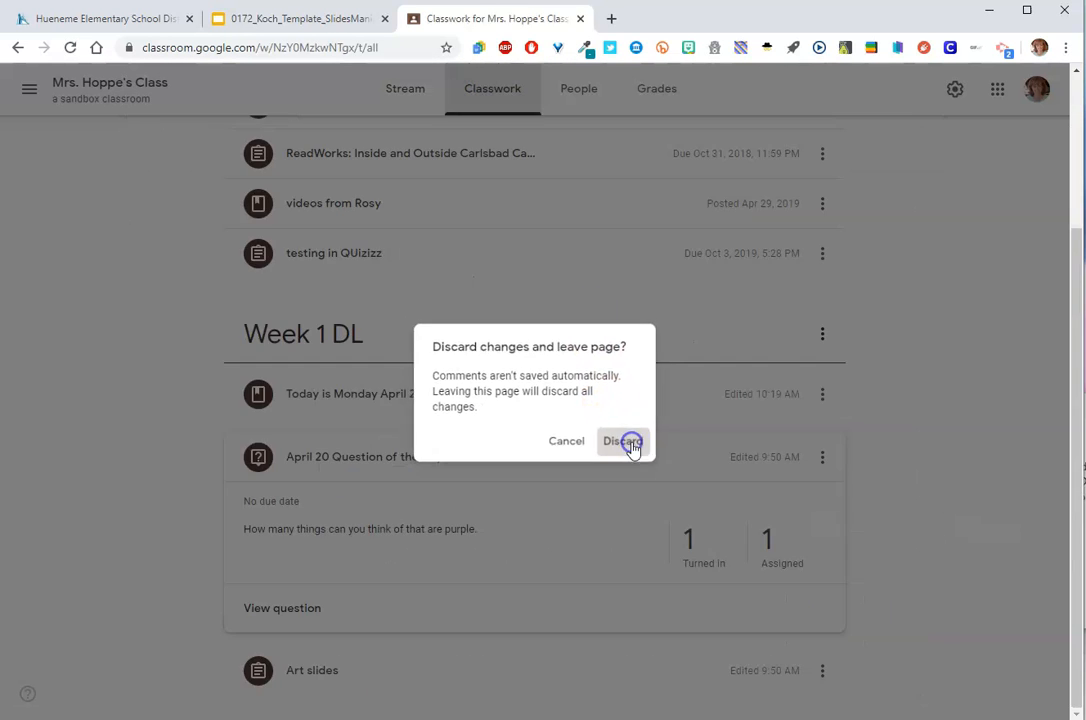
pyautogui.click(624, 442)
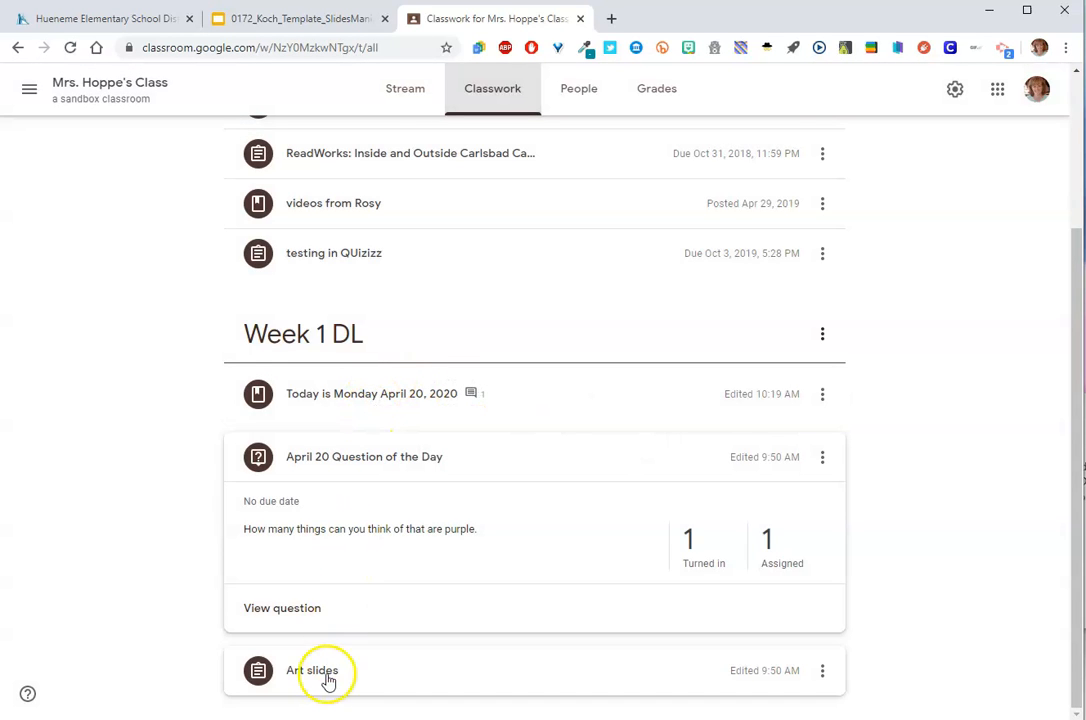
pyautogui.click(320, 670)
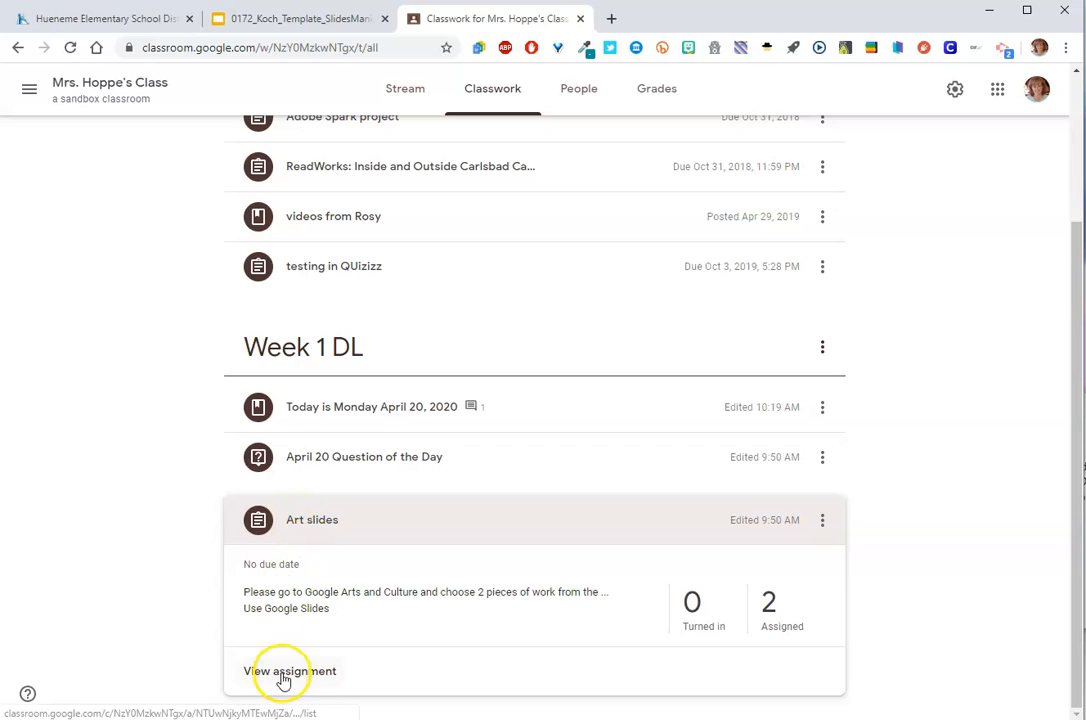
pyautogui.moveTo(700, 636)
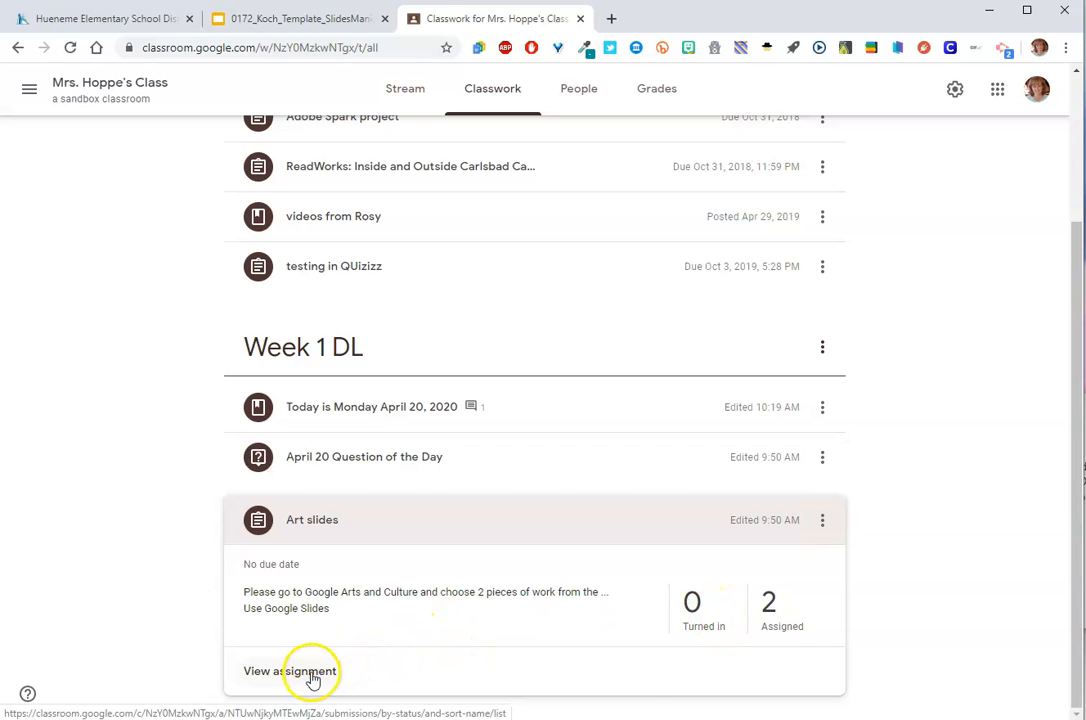
pyautogui.click(292, 672)
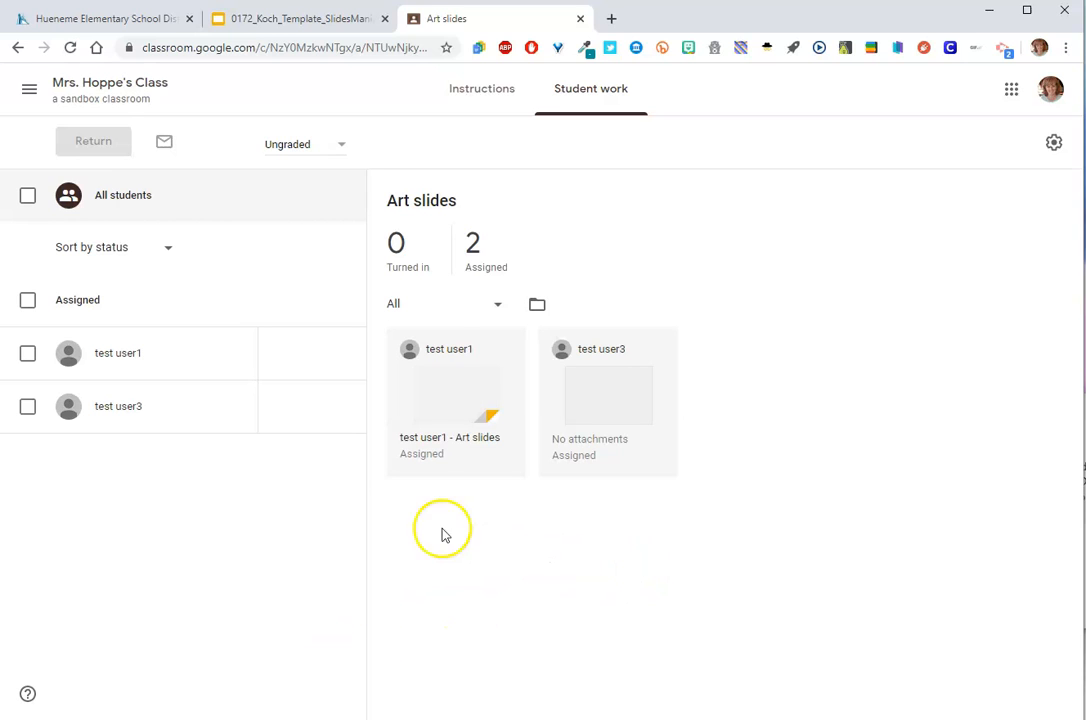
pyautogui.moveTo(444, 420)
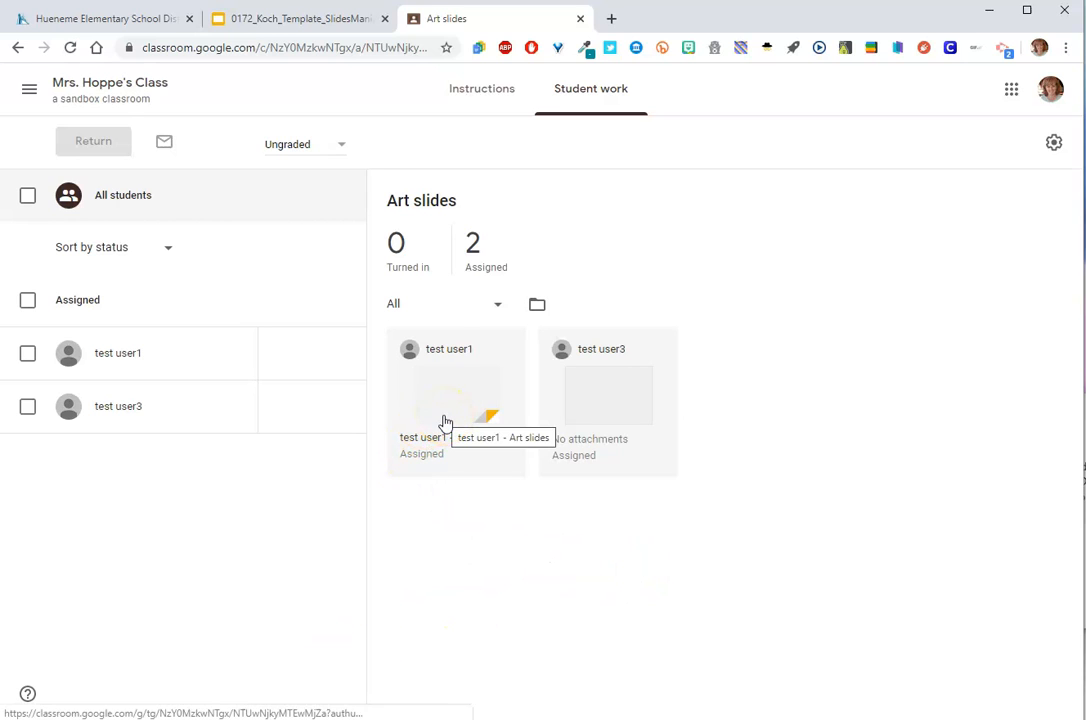
# - Open test user1's Art slides file in the grading view with the private comment box focused
pyautogui.click(446, 390)
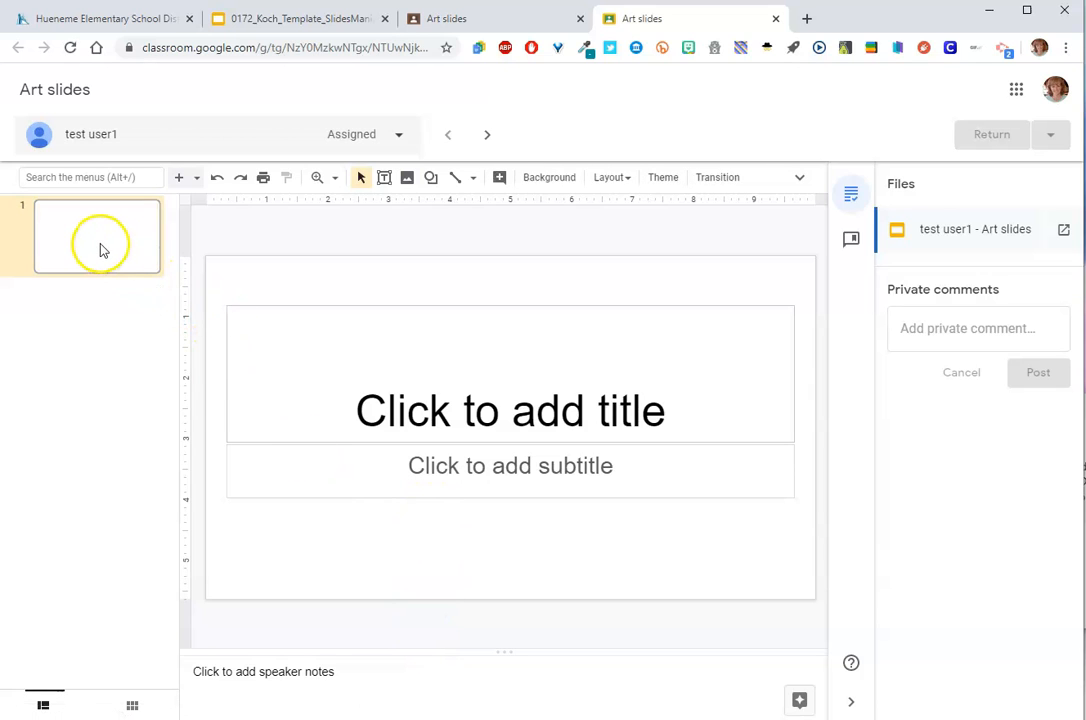
pyautogui.click(952, 328)
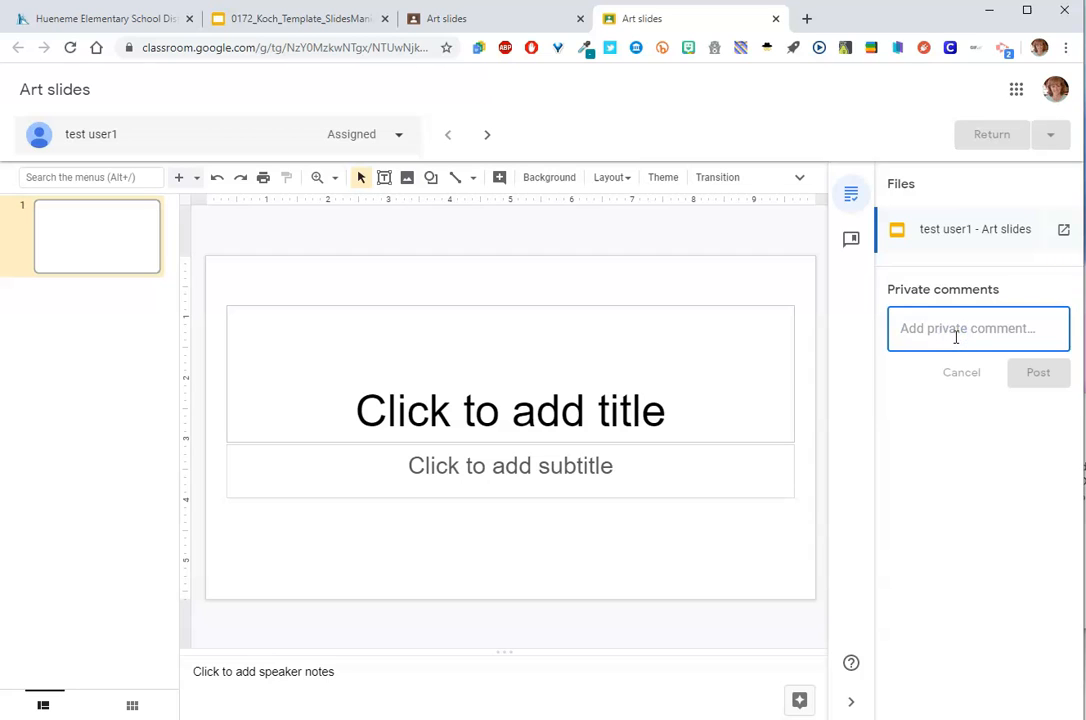
# - Draft the private comment 'comment' for test user1 without posting it
pyautogui.write('comment')
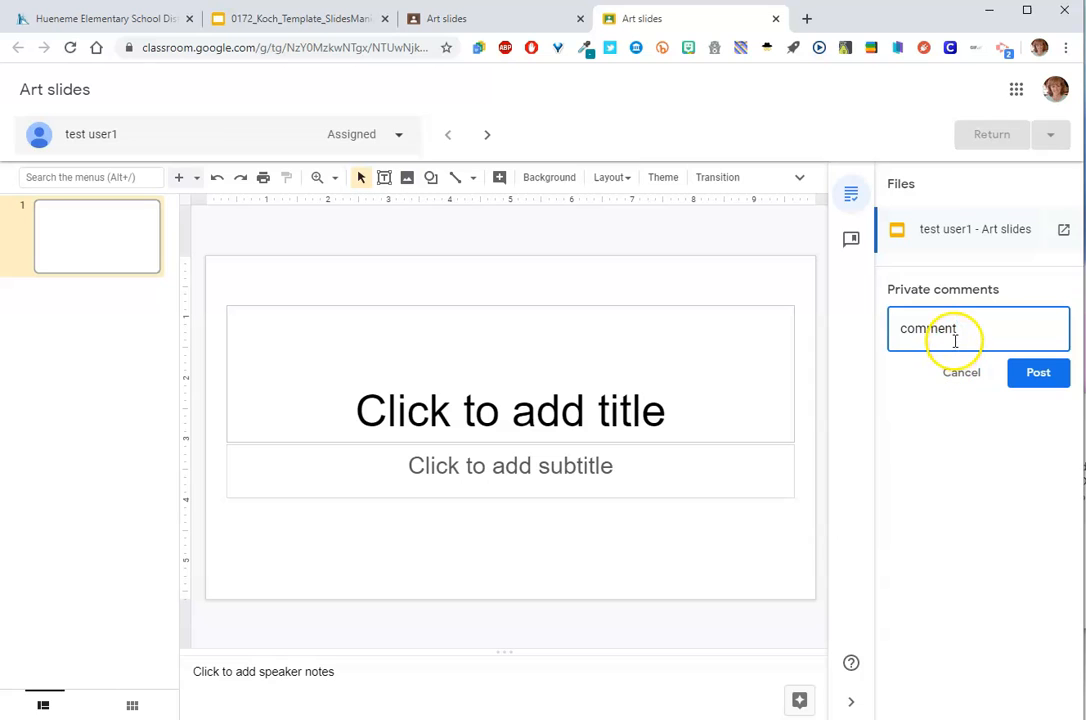
pyautogui.moveTo(390, 268)
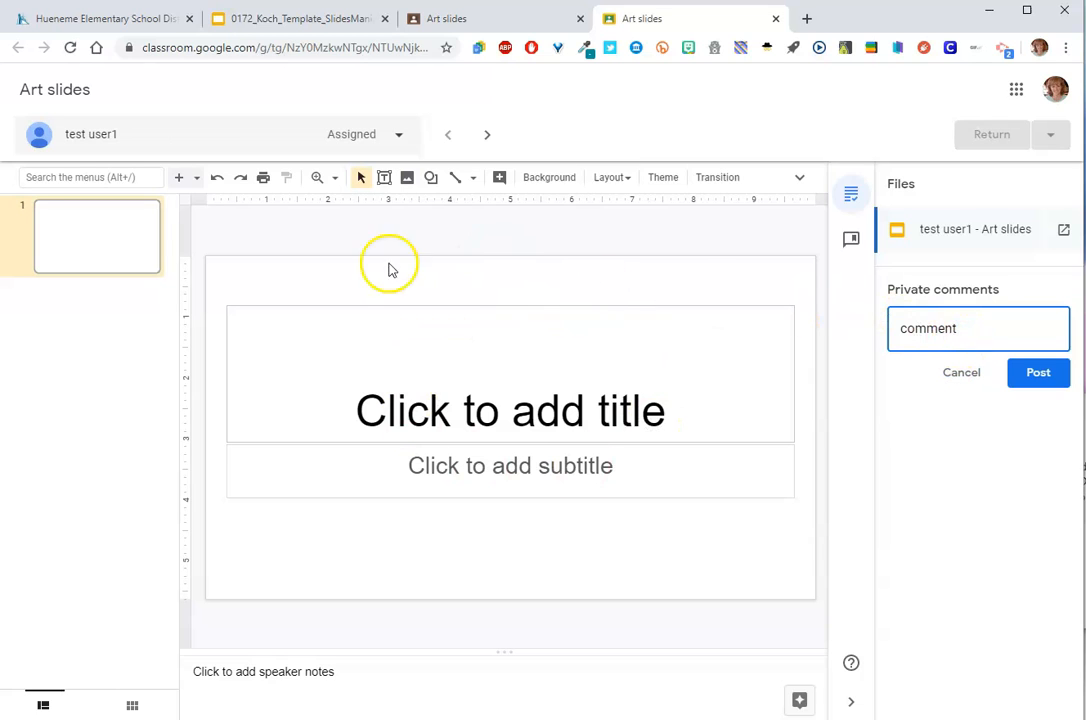
pyautogui.moveTo(288, 160)
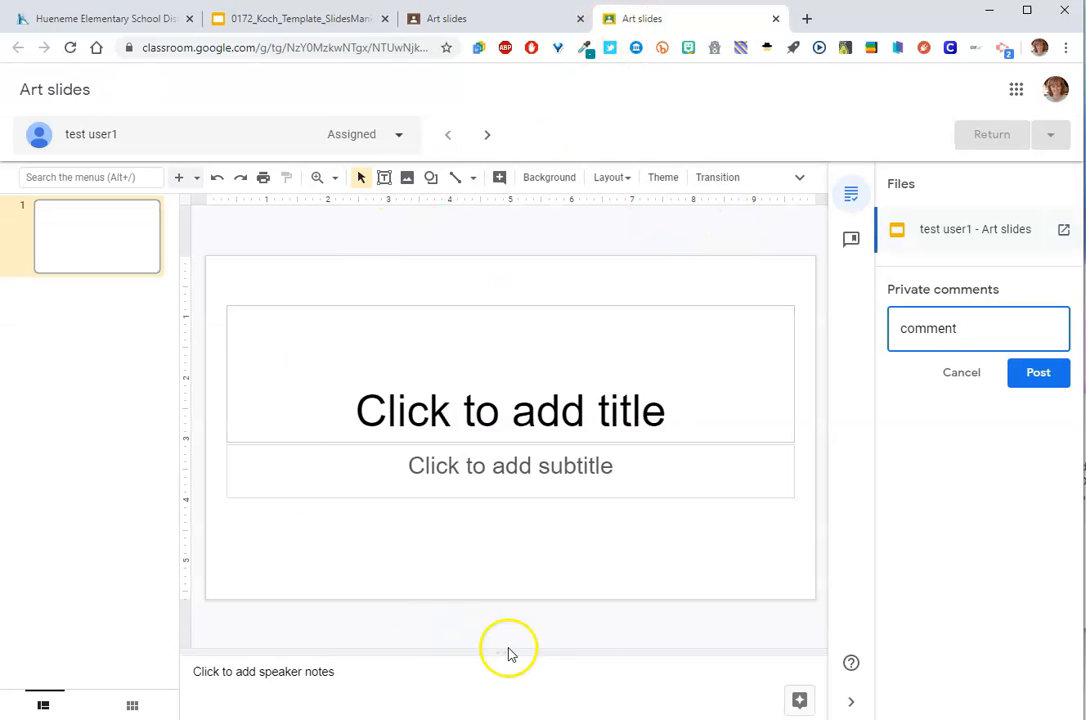
pyautogui.moveTo(398, 134)
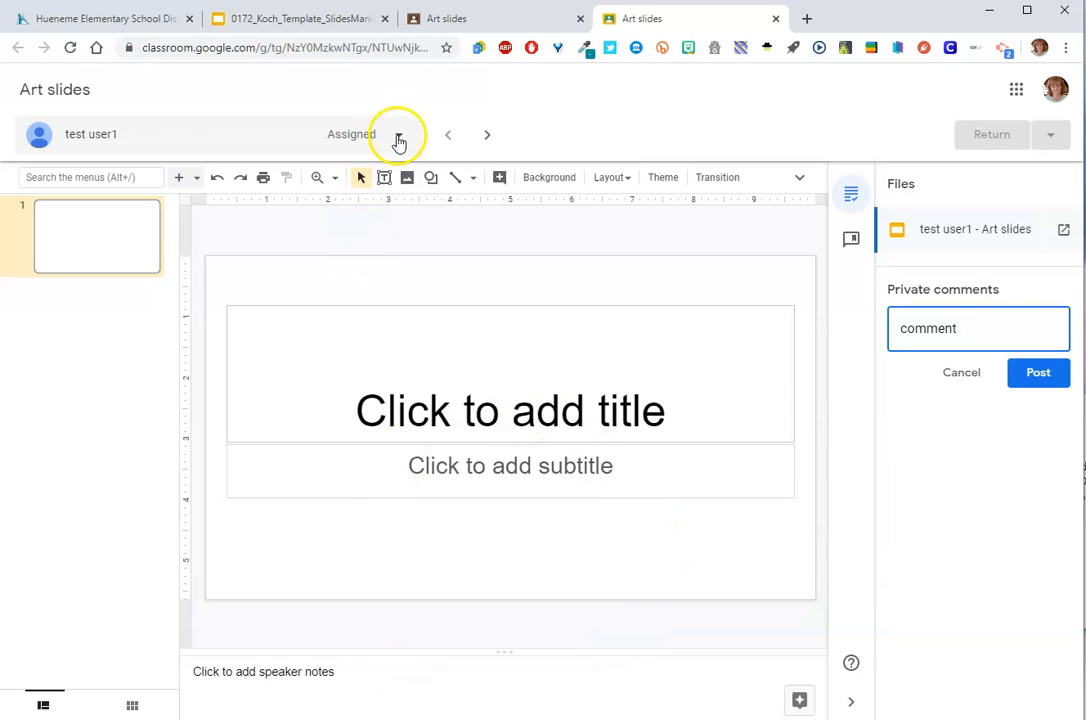
# - Sort the student switcher list by Status and cancel the discard prompt to keep the draft
pyautogui.click(398, 134)
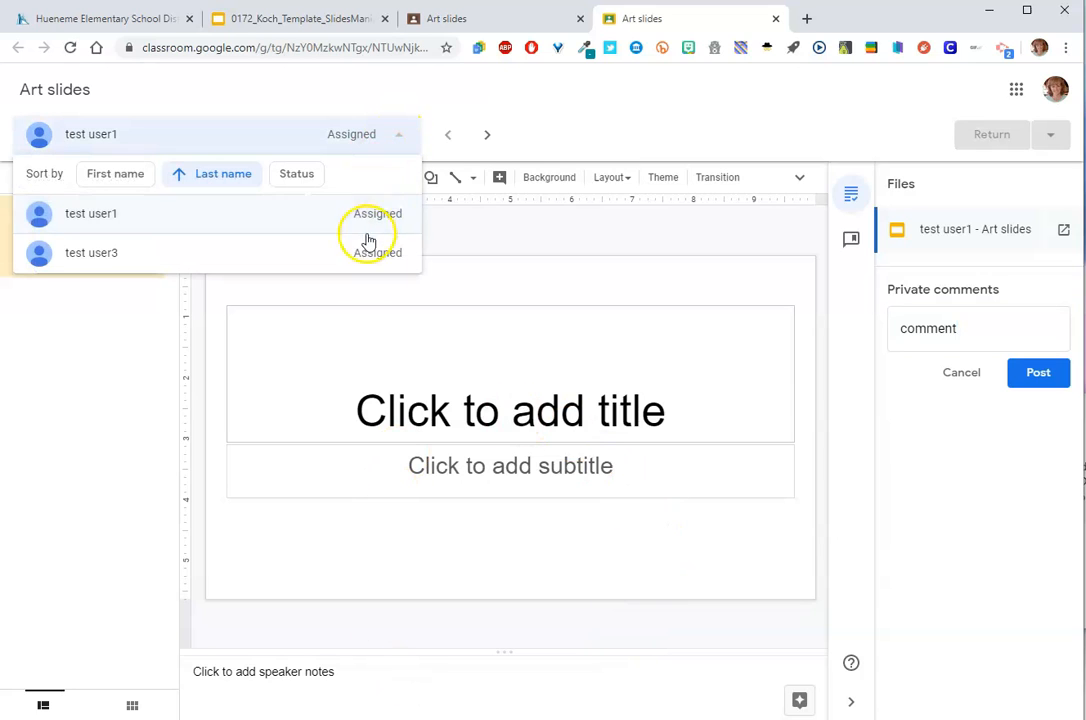
pyautogui.moveTo(374, 256)
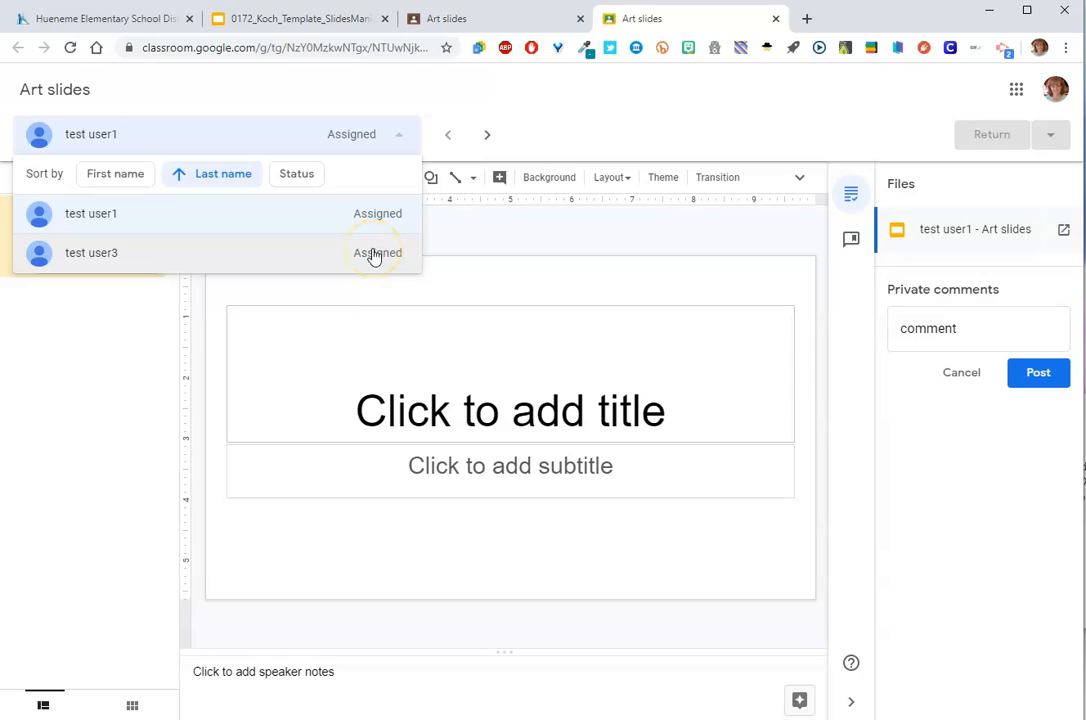
pyautogui.moveTo(356, 234)
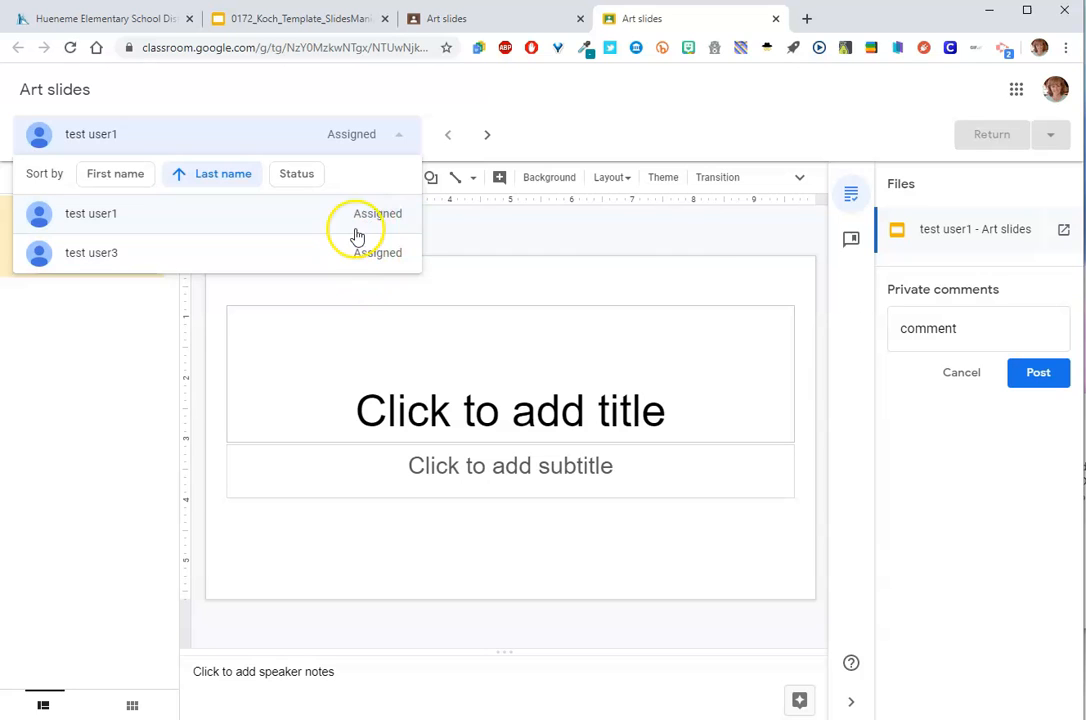
pyautogui.moveTo(362, 264)
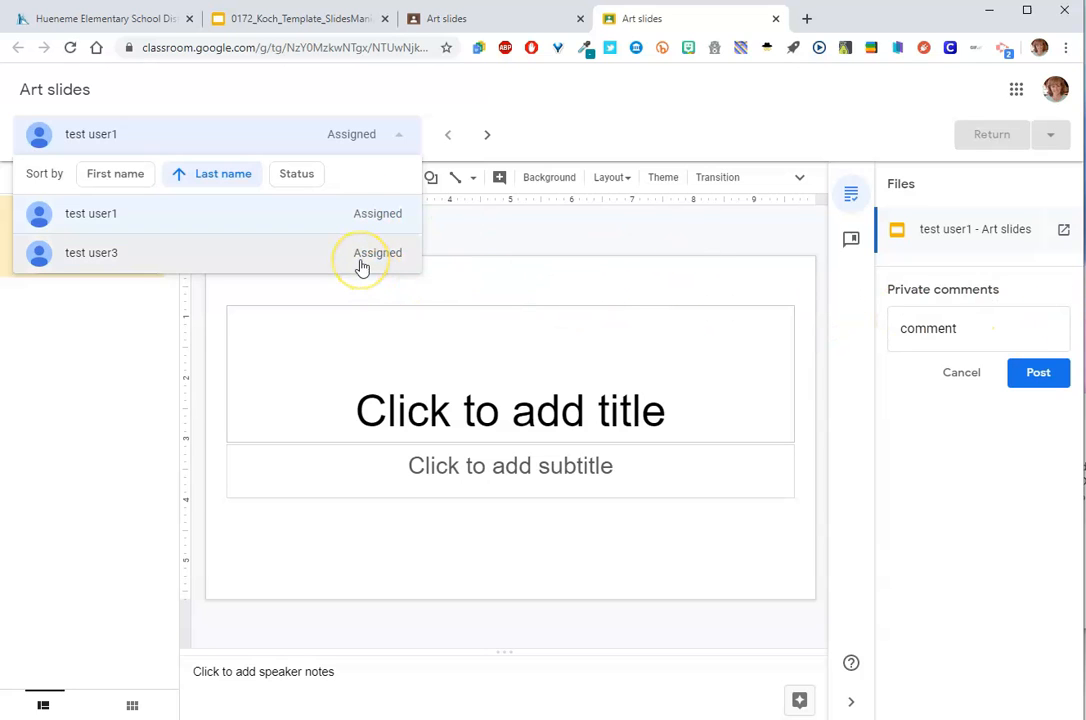
pyautogui.click(296, 172)
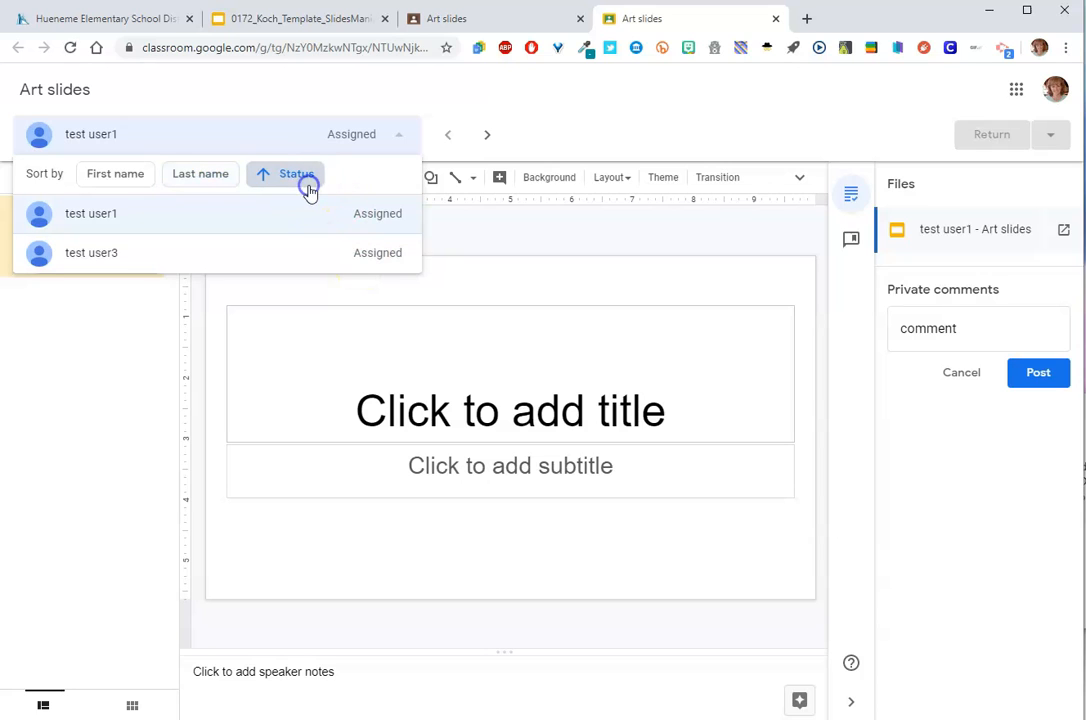
pyautogui.moveTo(598, 104)
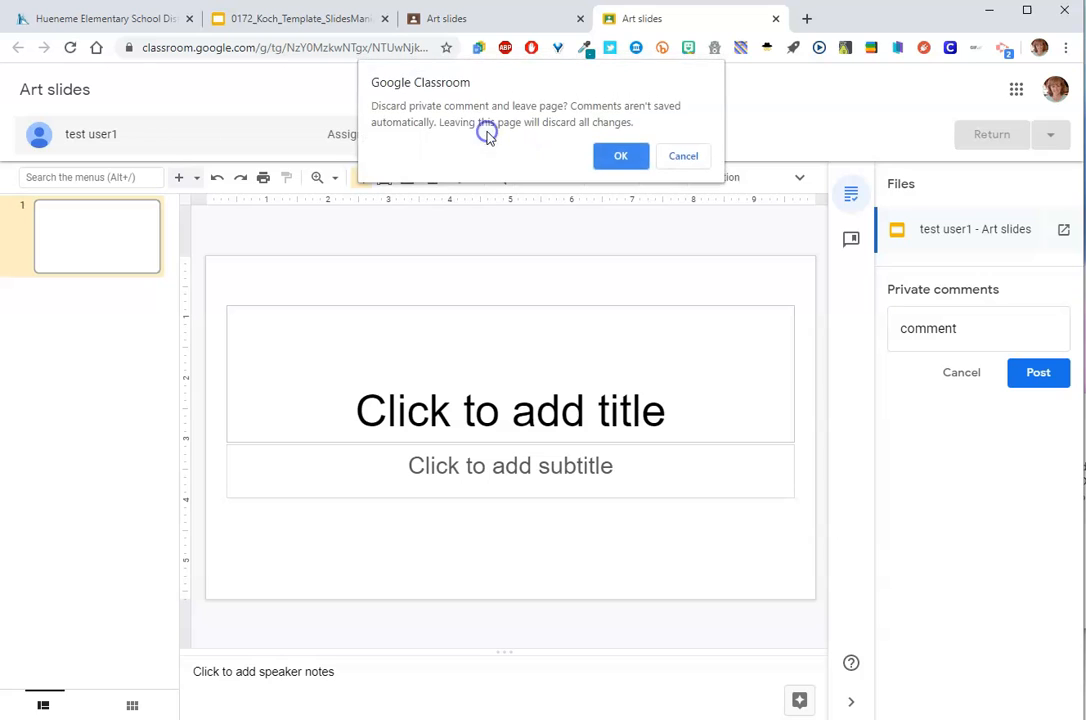
pyautogui.moveTo(950, 328)
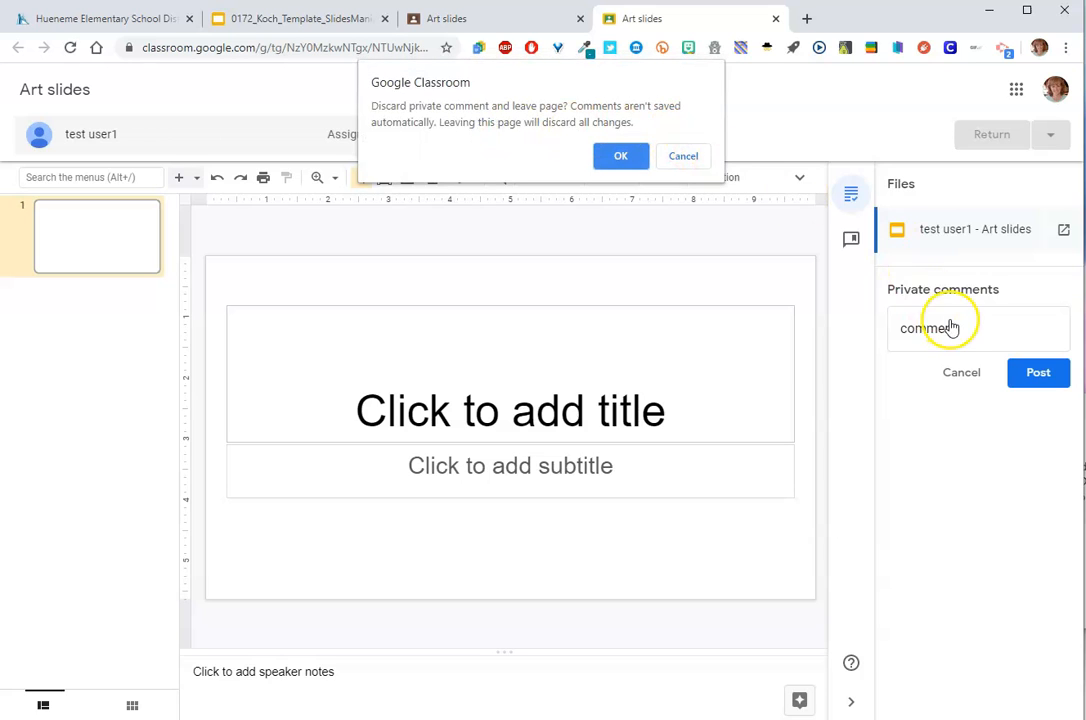
pyautogui.click(684, 156)
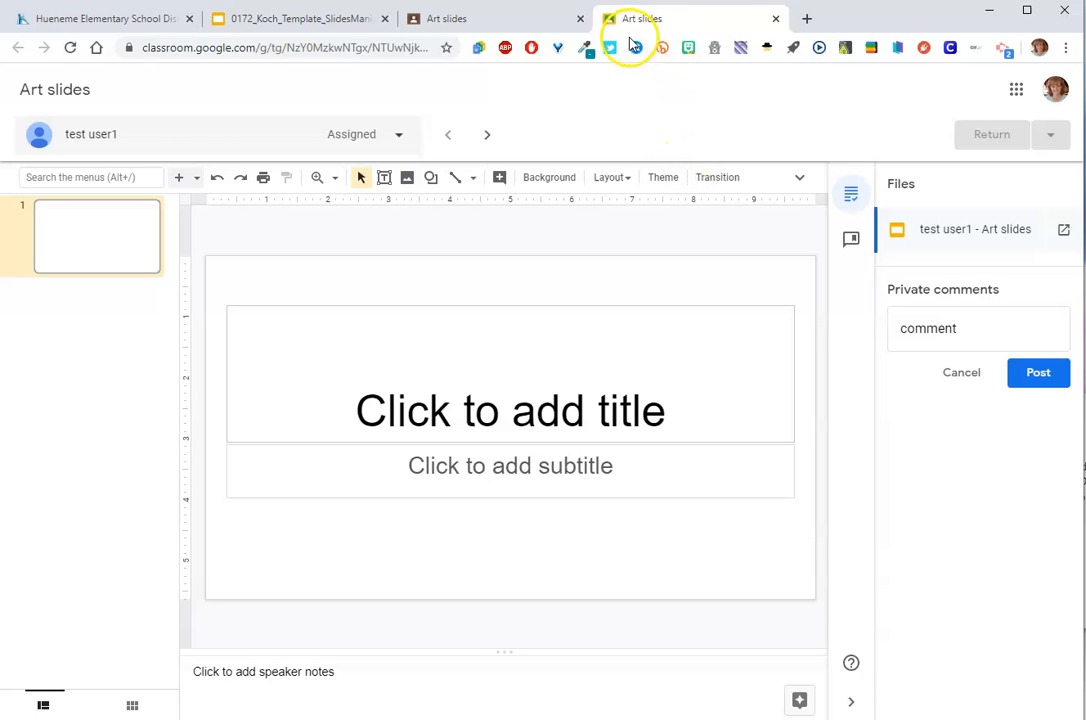
# - Leave the grading view without saving the comment and reopen test user1's Art slides work
pyautogui.click(776, 18)
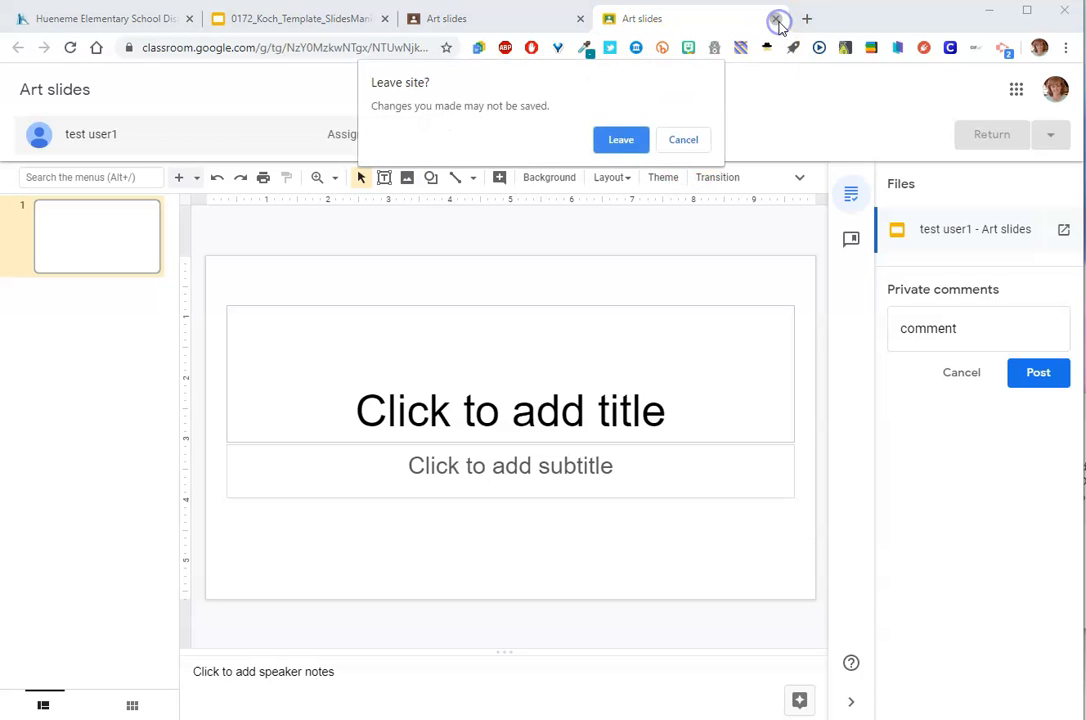
pyautogui.click(620, 140)
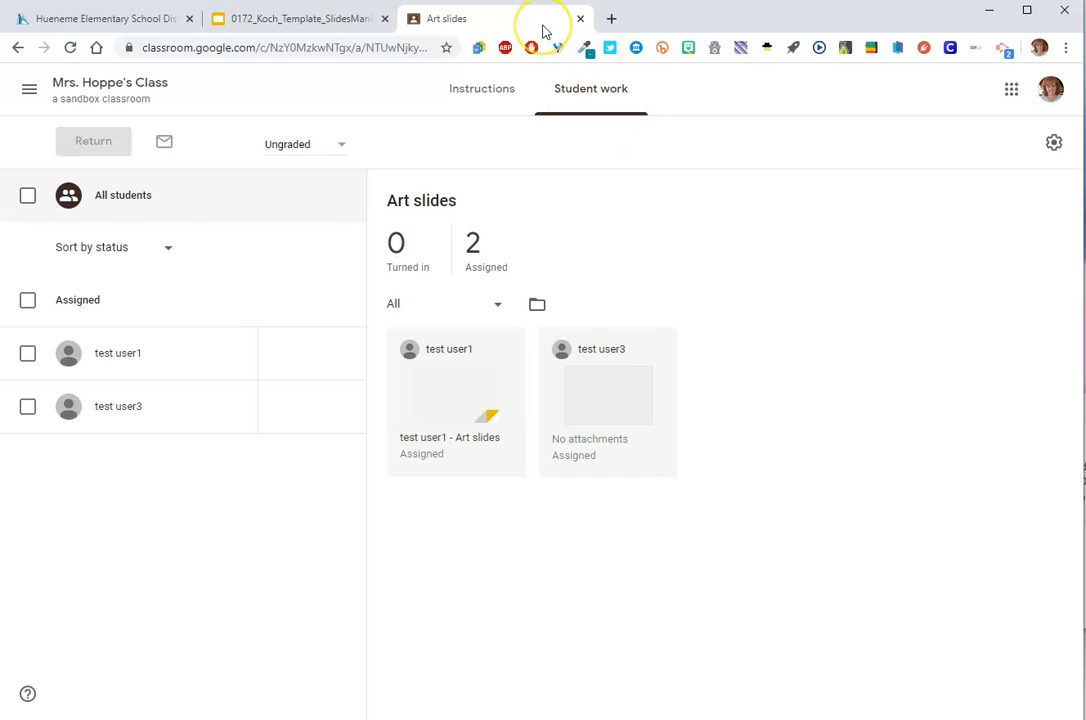
pyautogui.click(456, 396)
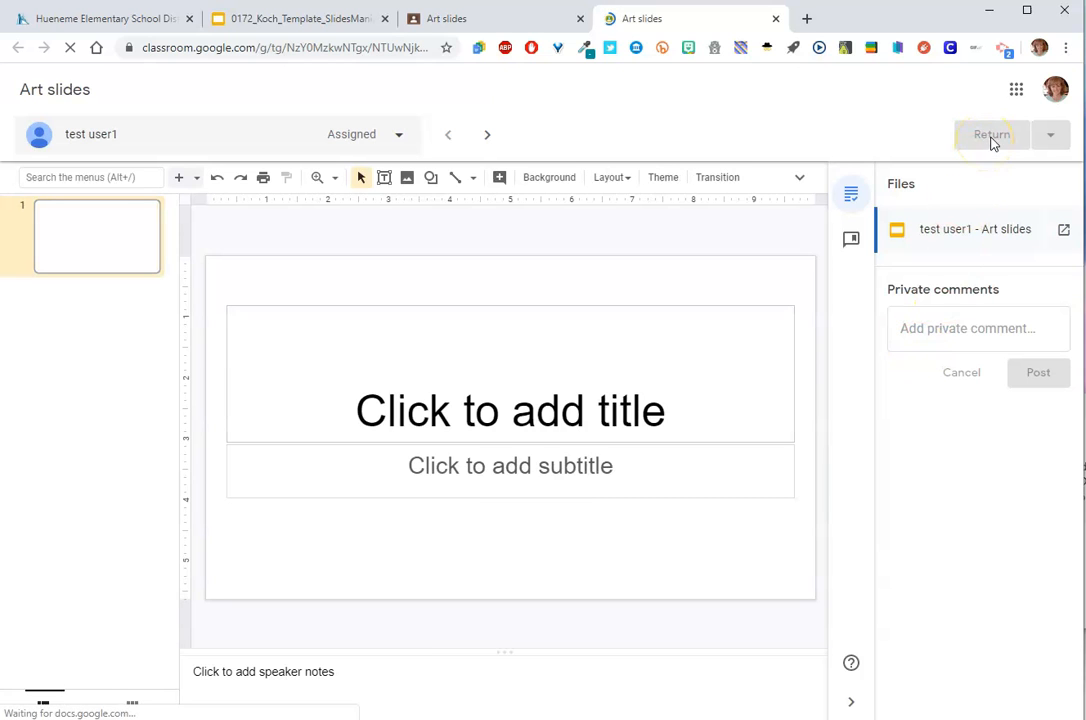
# - Show test user1's assigned submission details with its private comment box on the Student work page
pyautogui.click(990, 134)
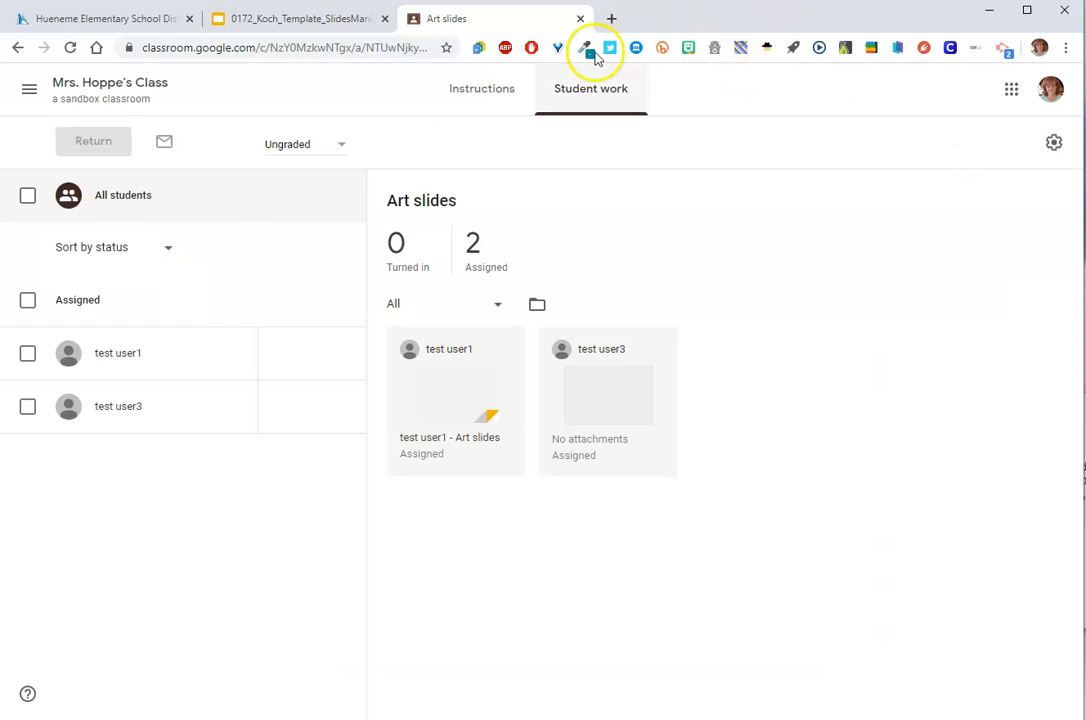
pyautogui.click(116, 352)
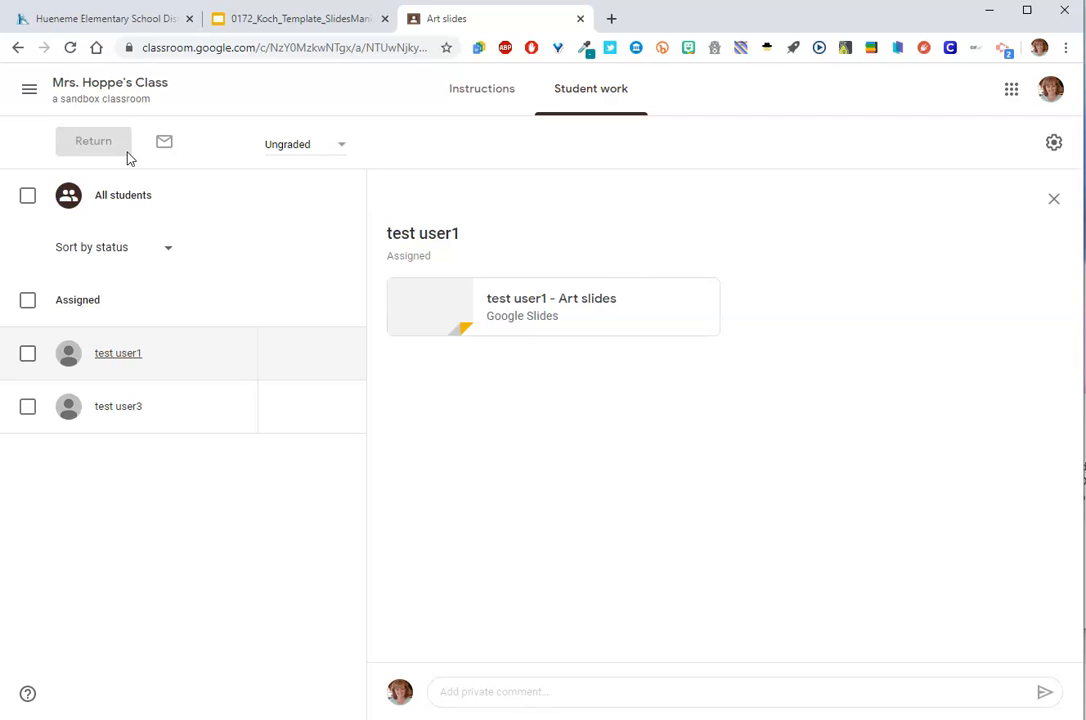
pyautogui.moveTo(28, 300)
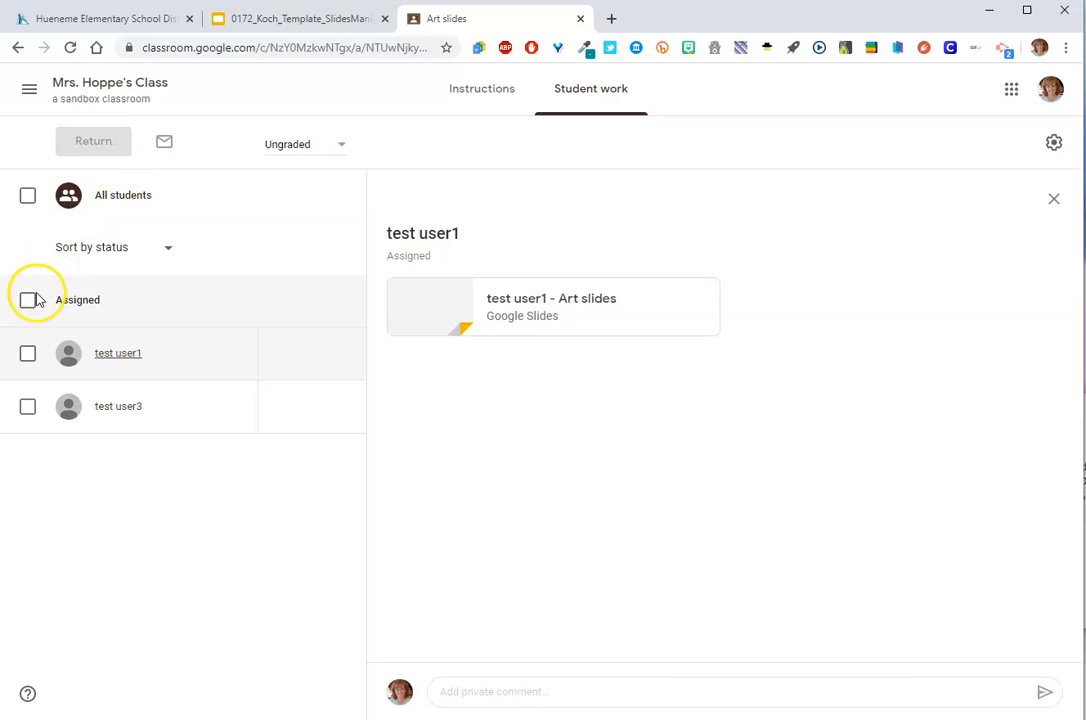
# - Discard the unsaved comment draft and return to the class's Classwork list
pyautogui.click(28, 300)
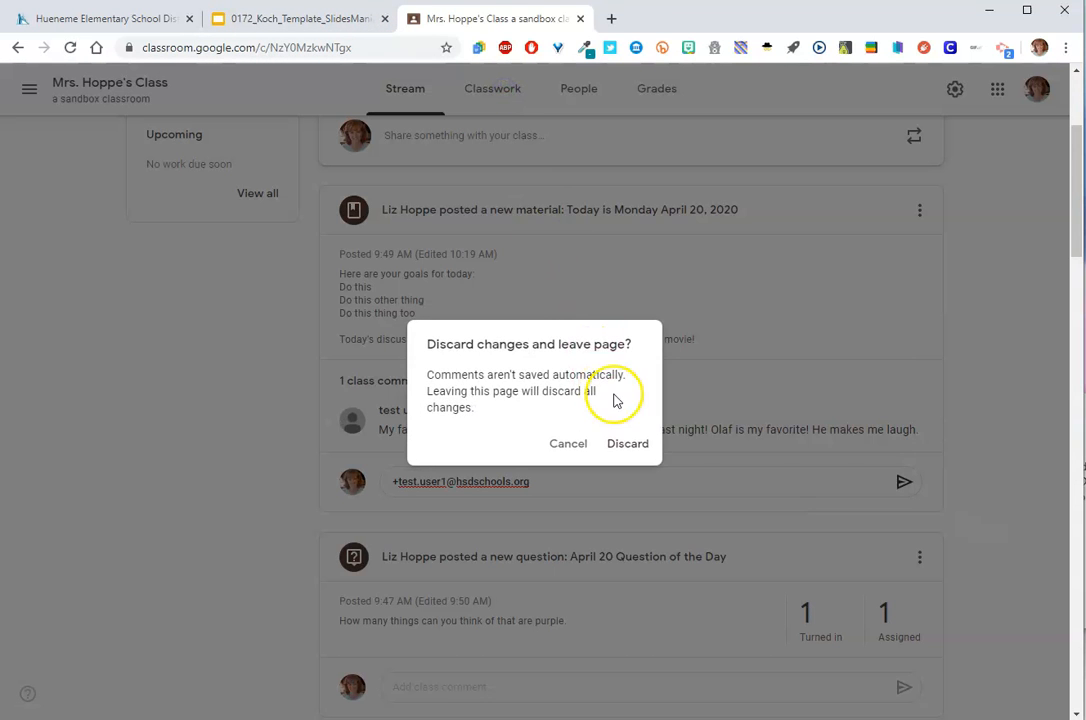
pyautogui.click(628, 444)
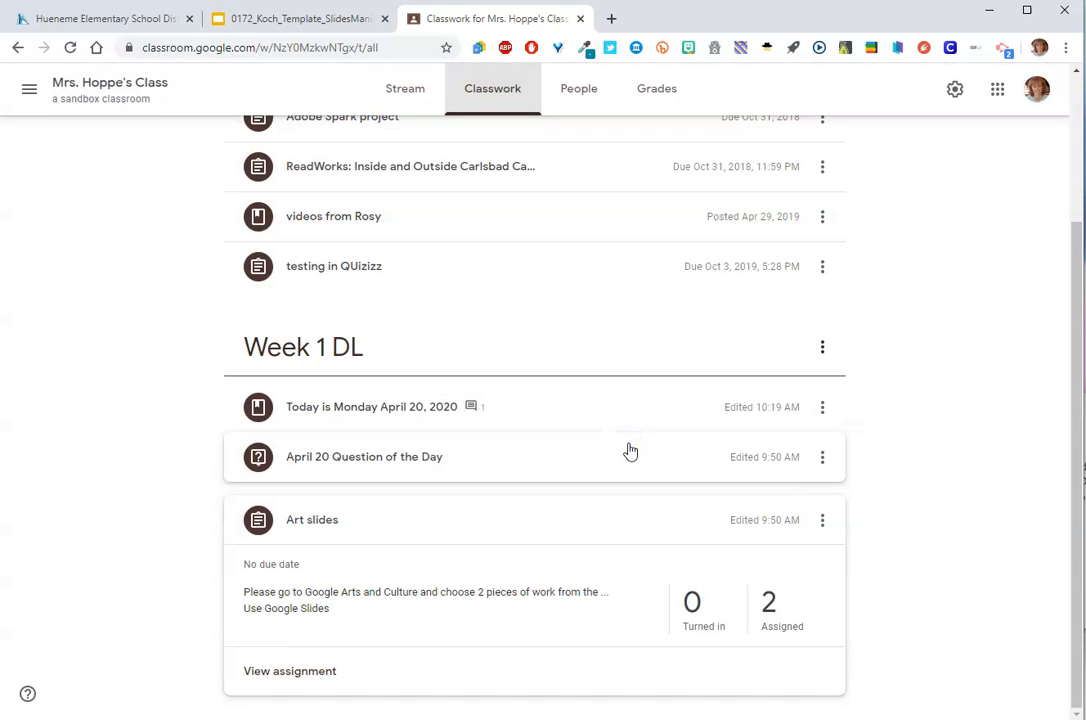
pyautogui.moveTo(416, 356)
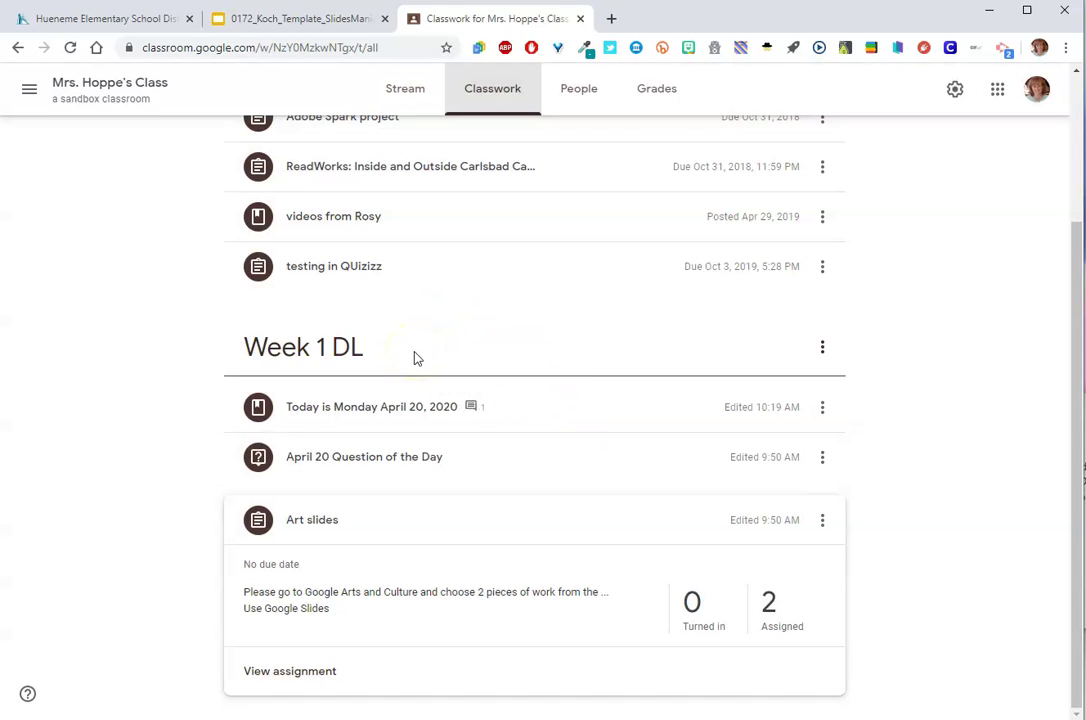
pyautogui.moveTo(400, 412)
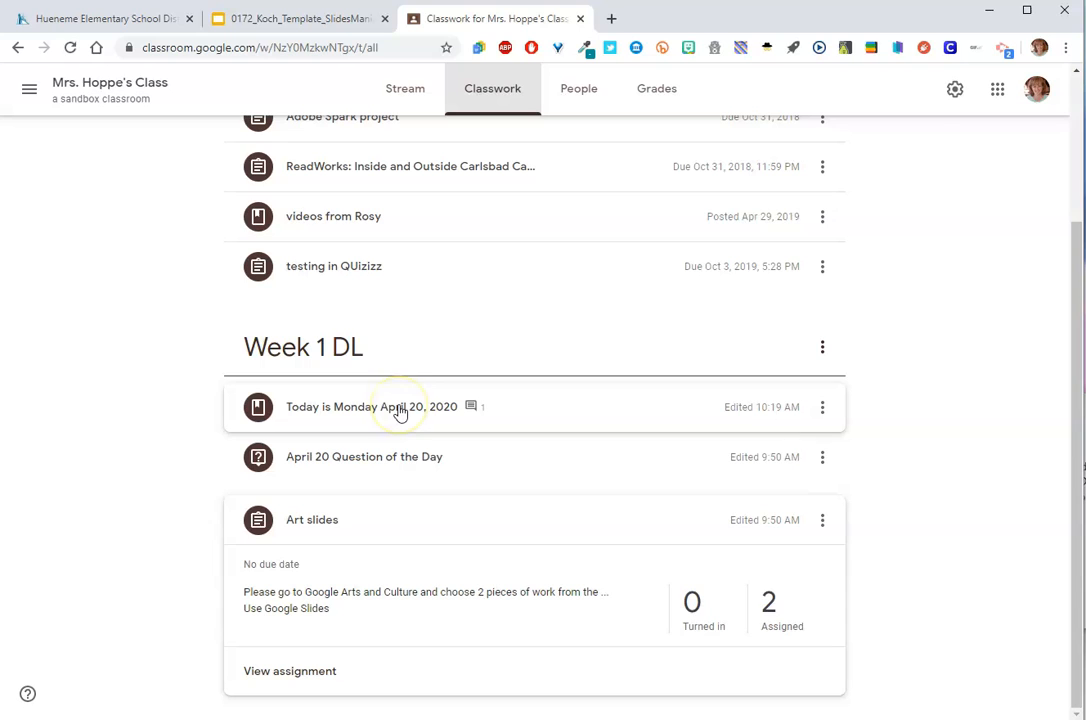
pyautogui.moveTo(404, 462)
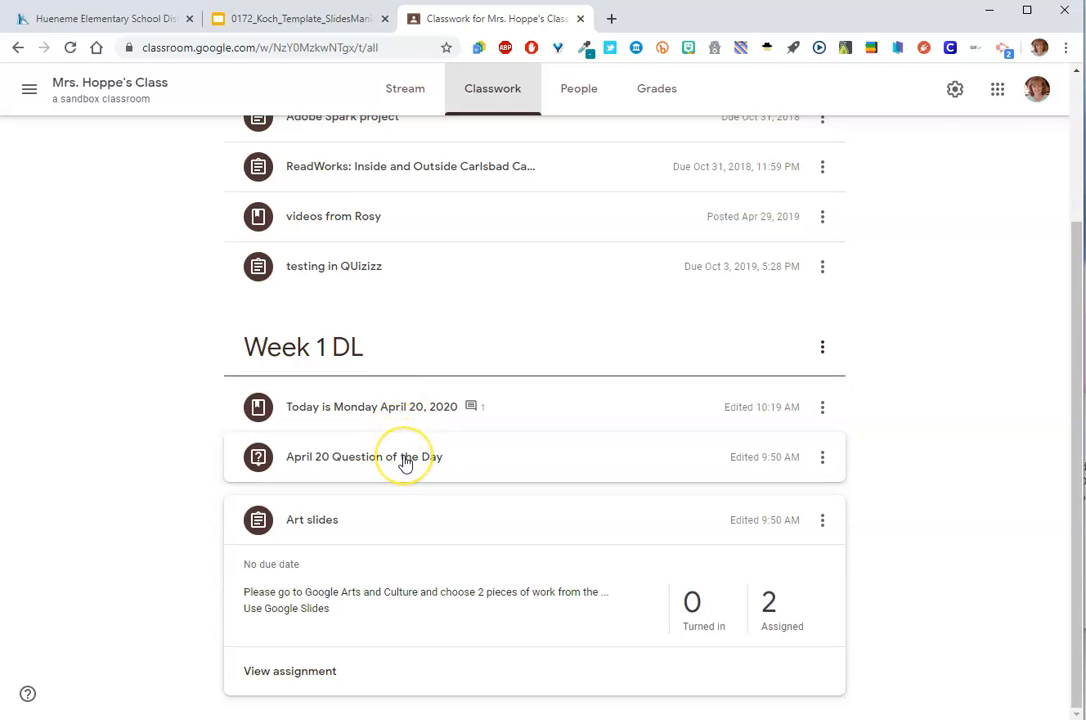
pyautogui.moveTo(340, 520)
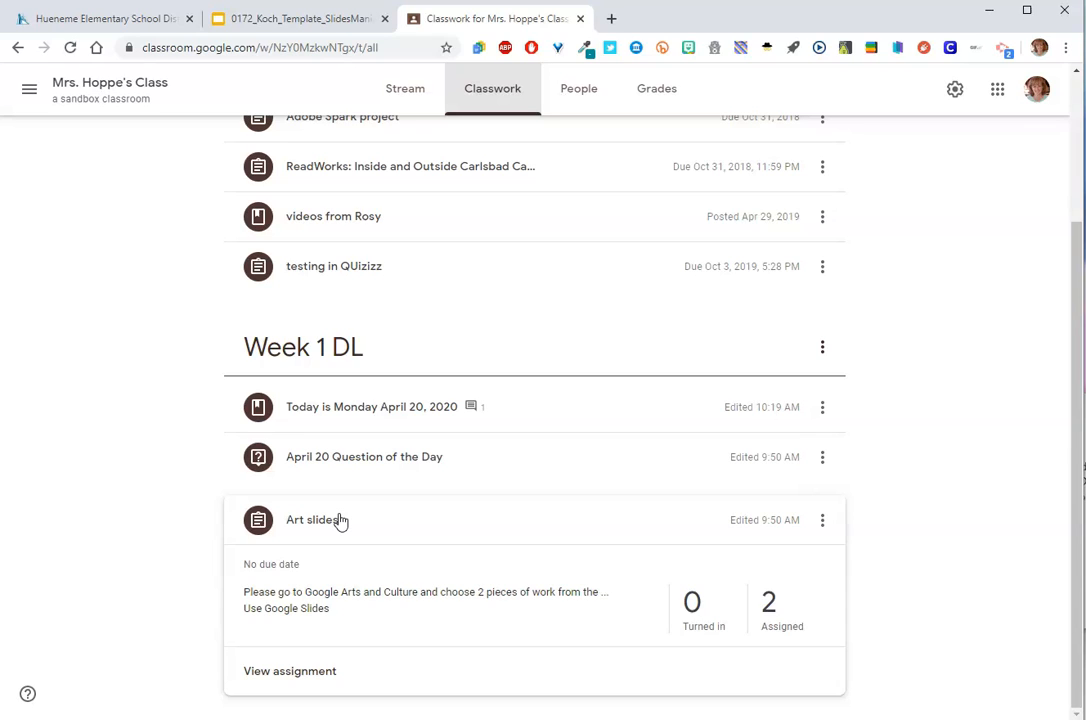
pyautogui.moveTo(142, 448)
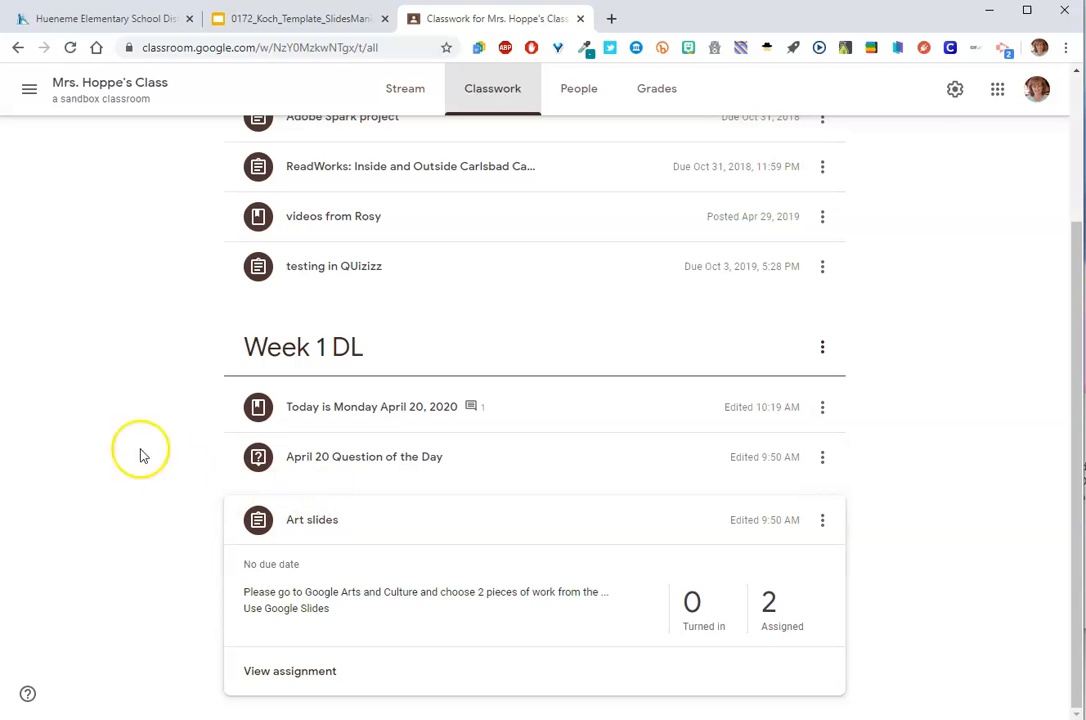
pyautogui.moveTo(114, 384)
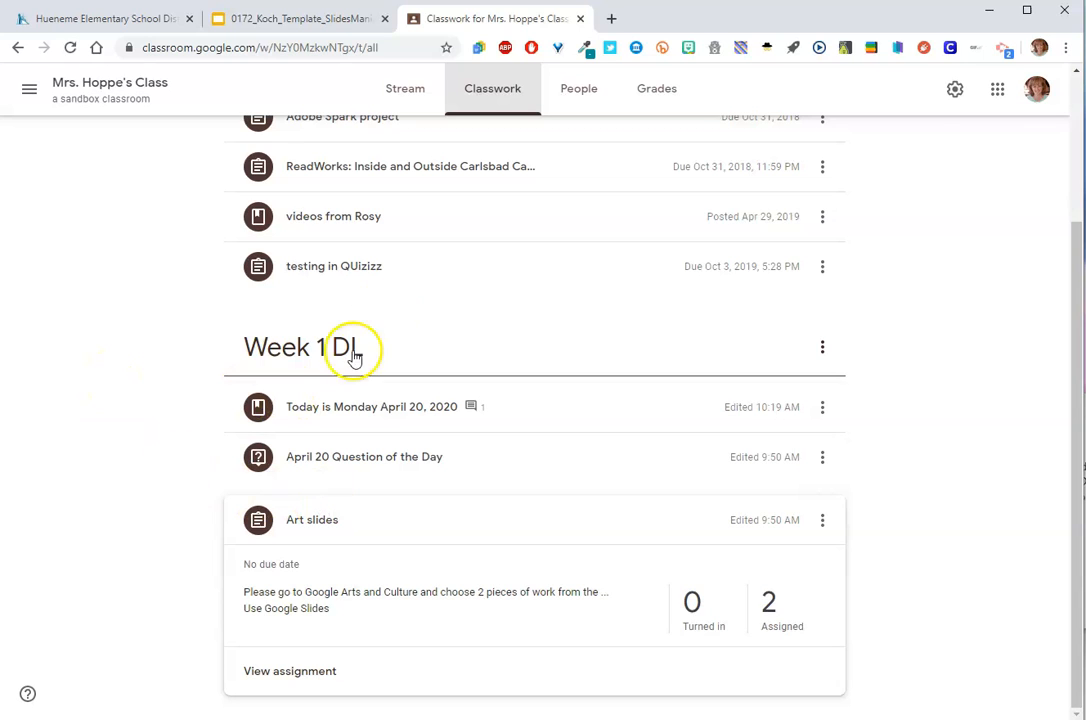
pyautogui.moveTo(560, 480)
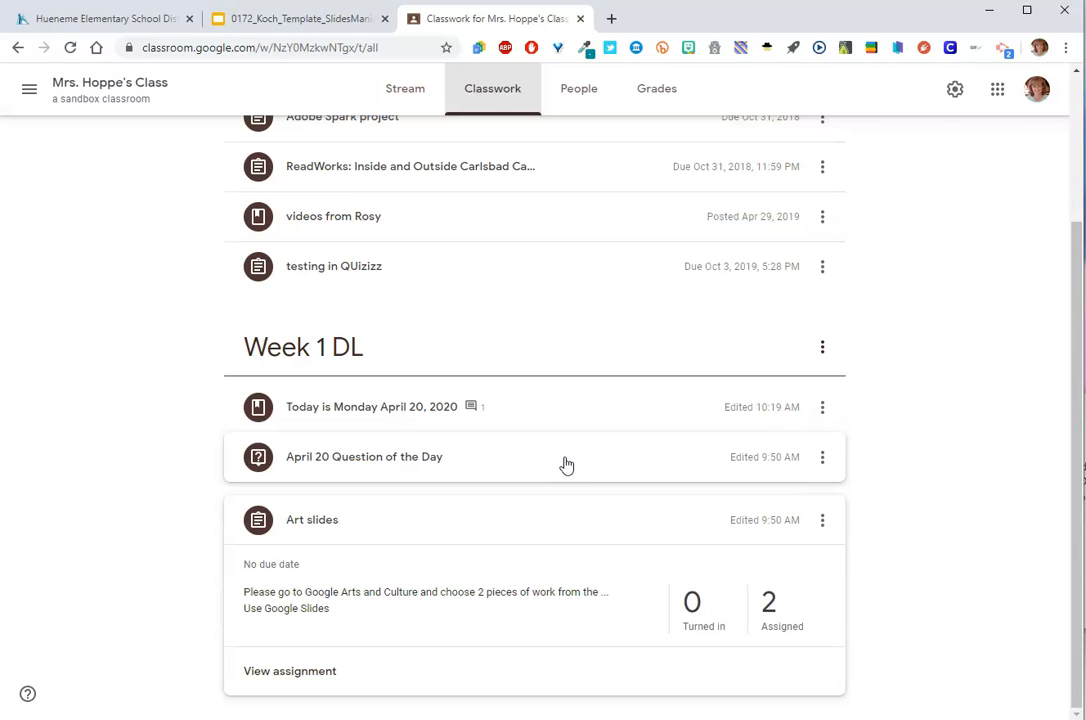
pyautogui.moveTo(532, 140)
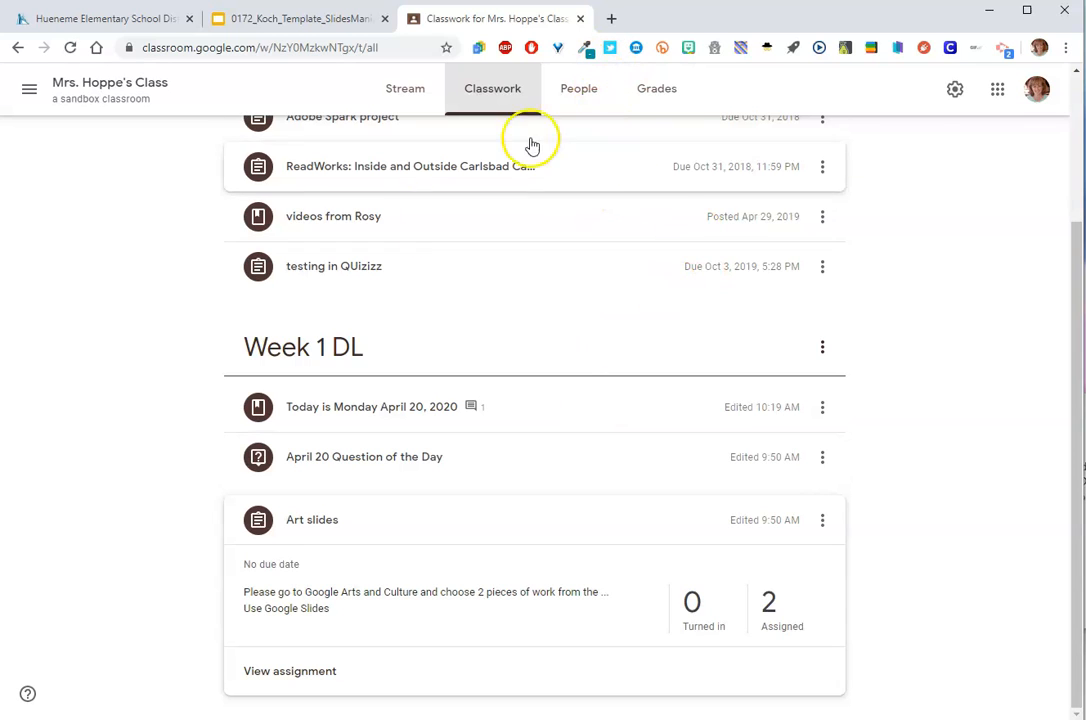